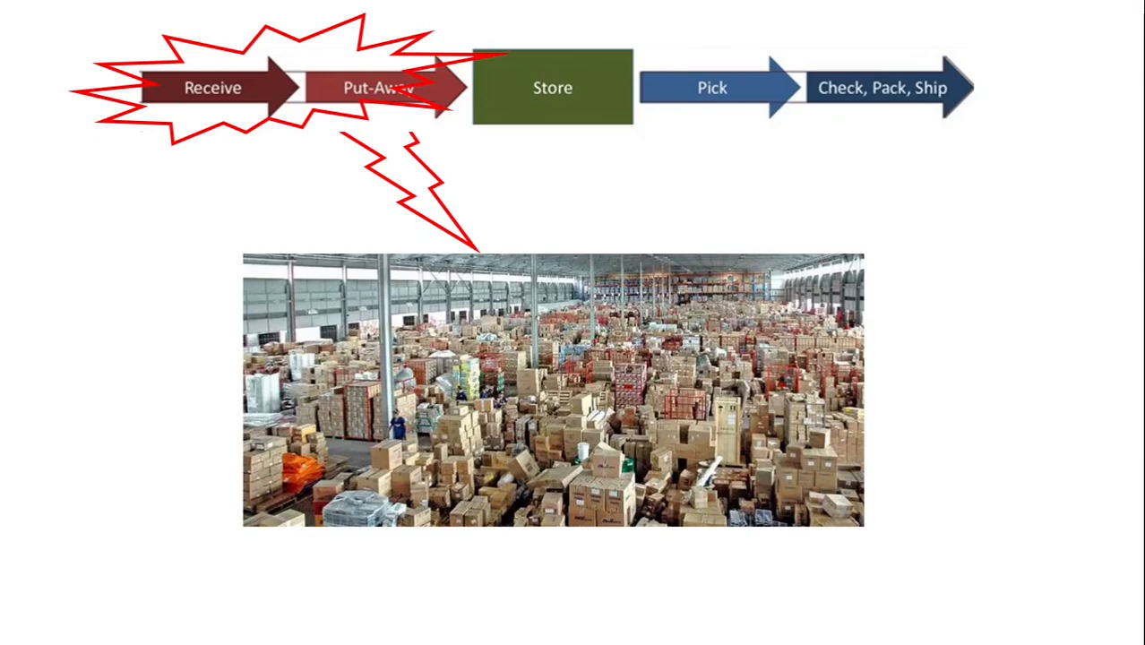
# List the nine sku_master rows and edit the Milk row's Bar_Code to 4
pyautogui.press('Right')
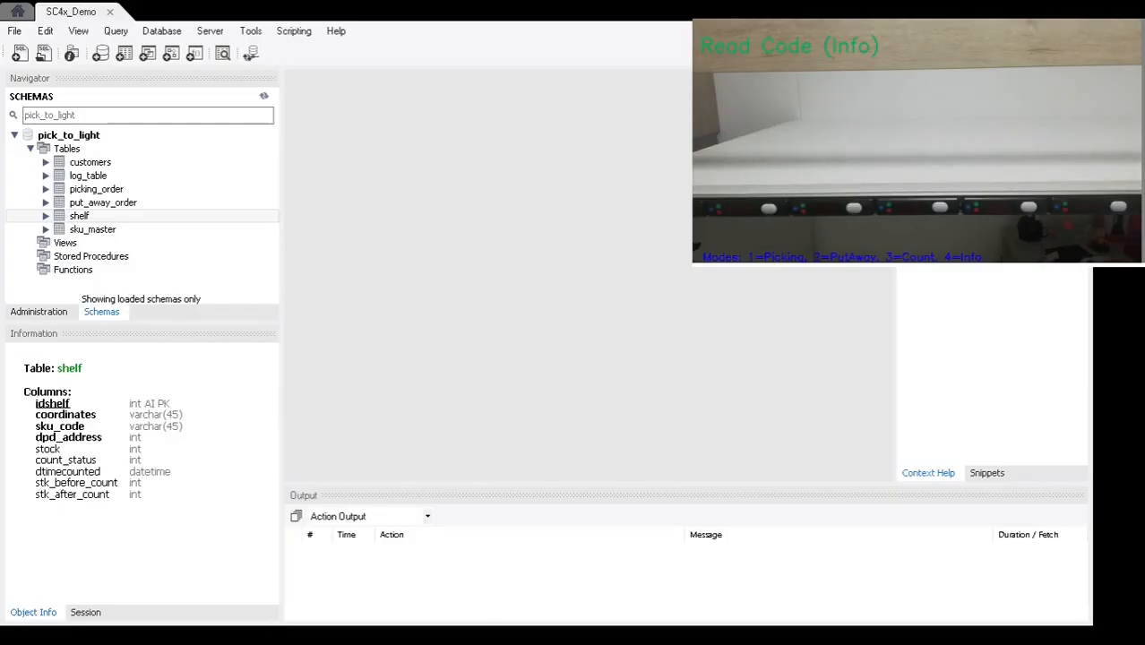
pyautogui.moveTo(377, 303)
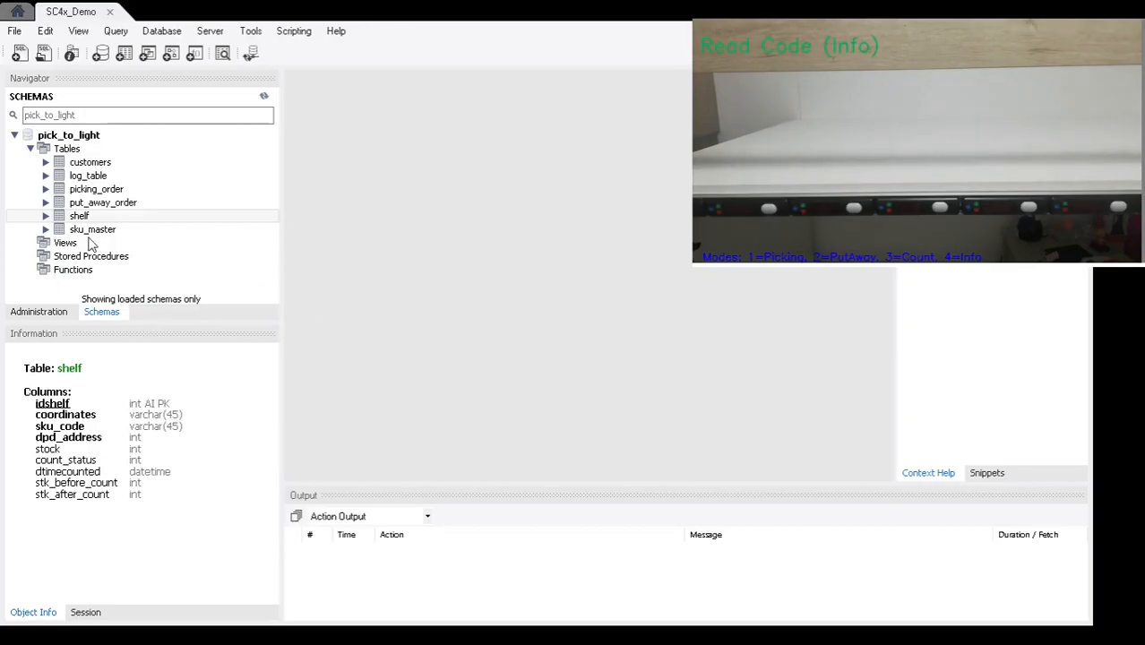
pyautogui.click(92, 229)
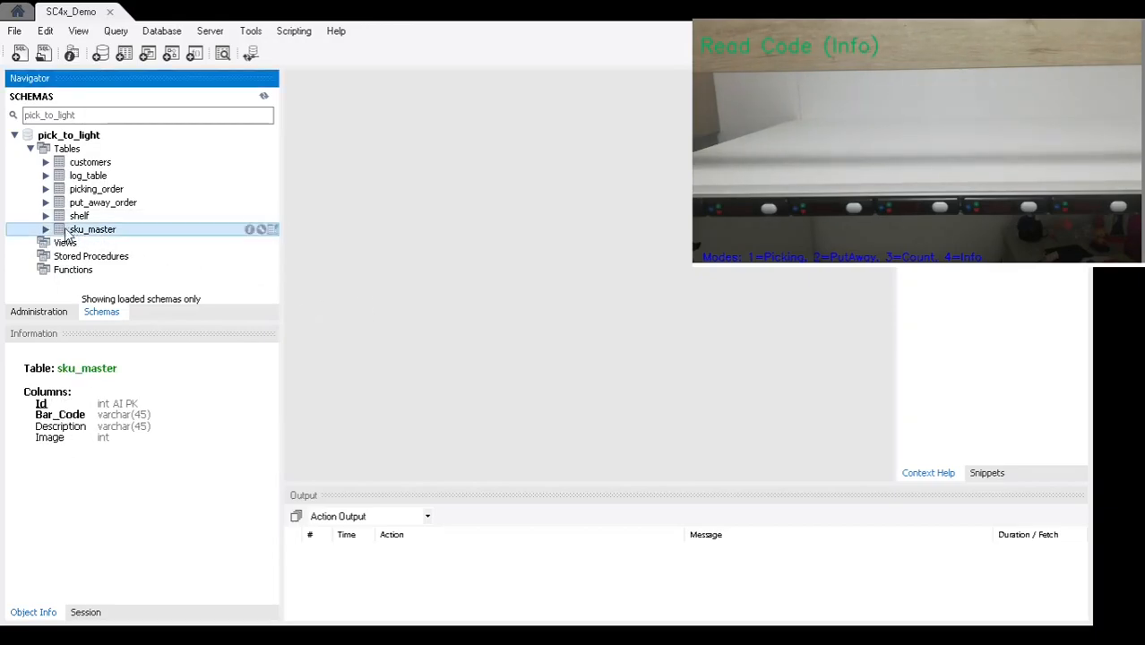
pyautogui.click(273, 230)
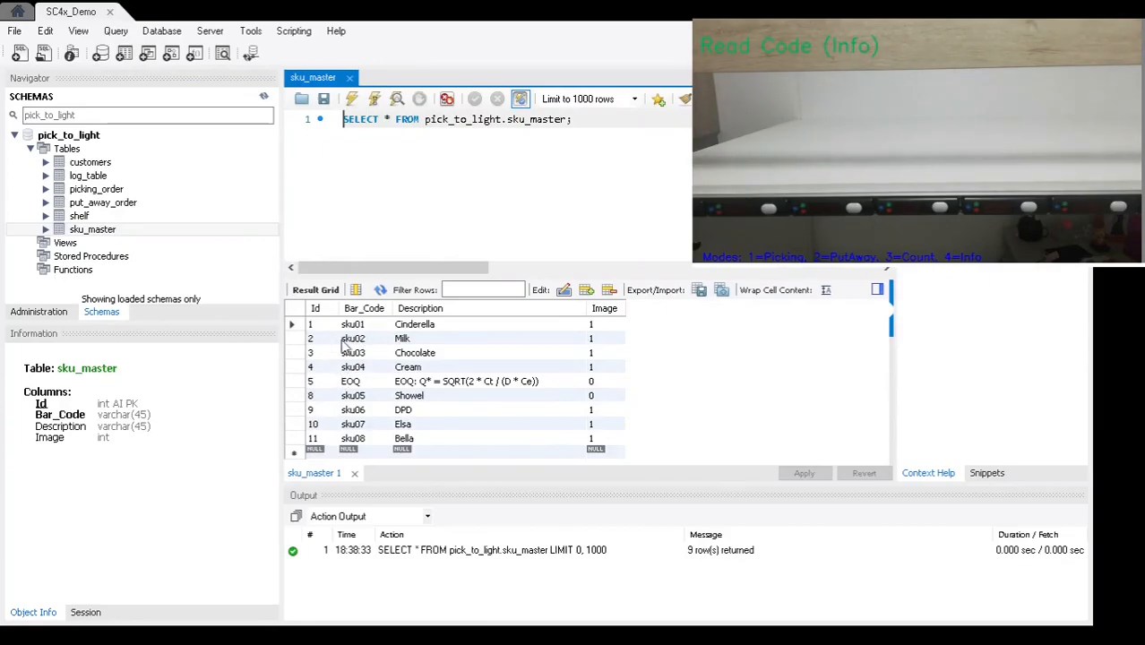
pyautogui.moveTo(364, 392)
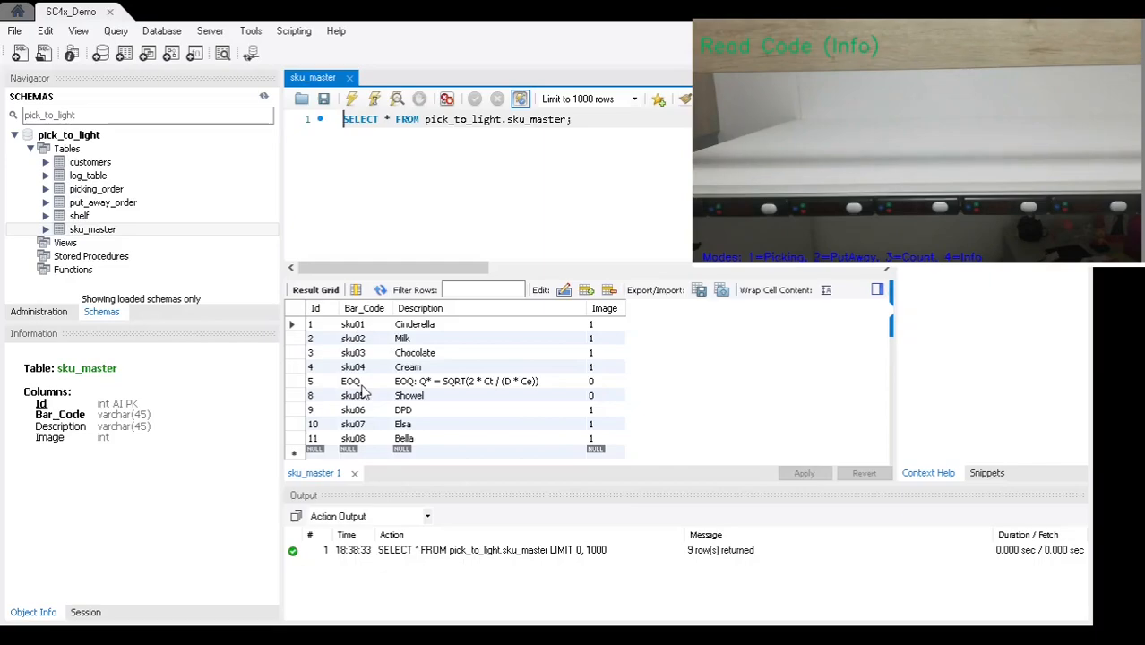
pyautogui.moveTo(355, 403)
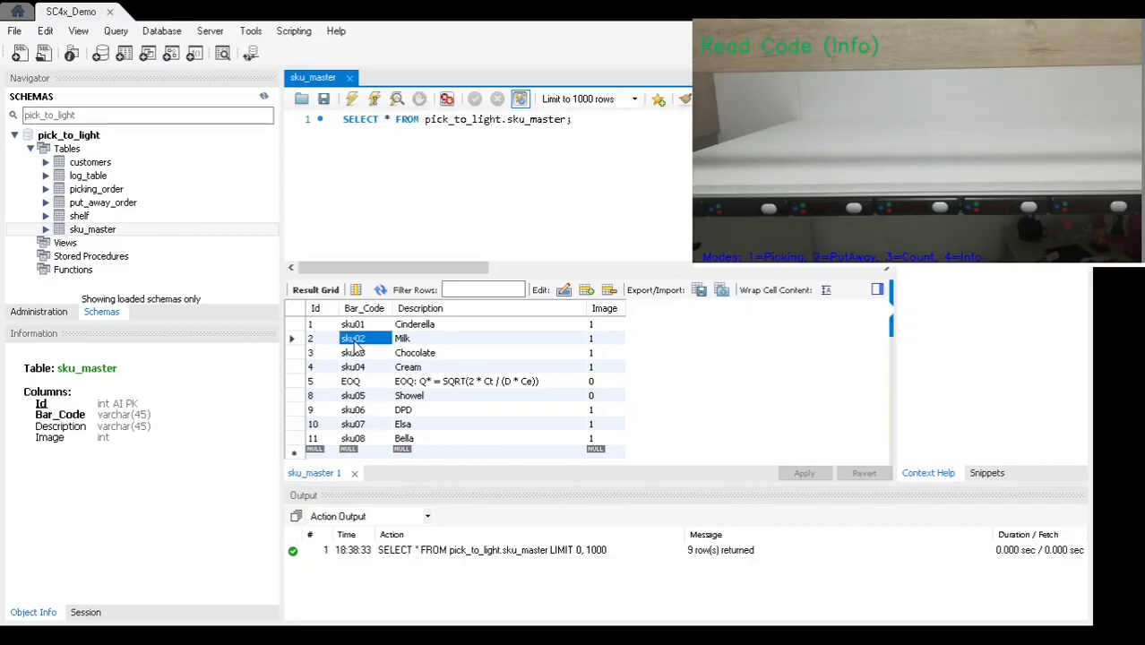
pyautogui.click(415, 352)
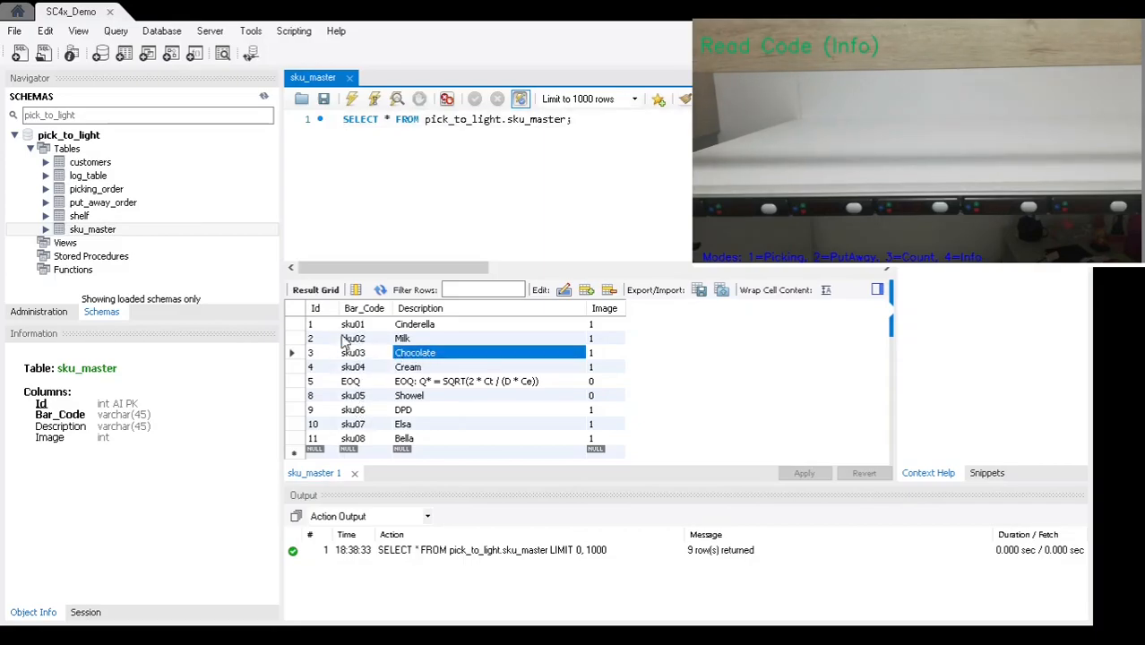
pyautogui.click(352, 337)
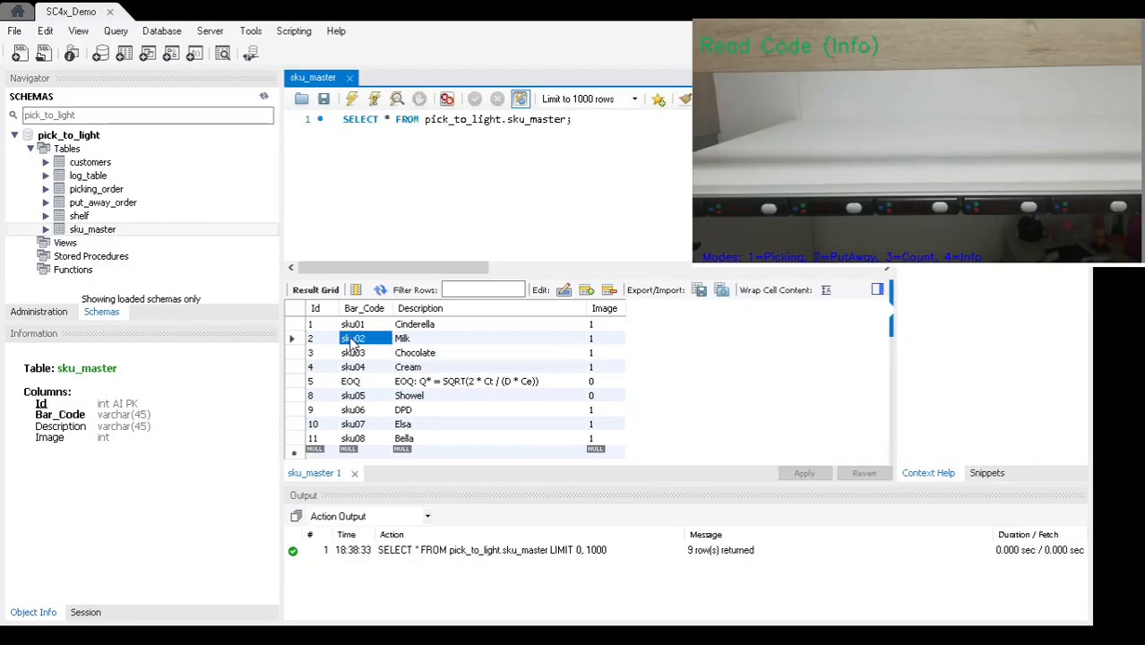
pyautogui.moveTo(276, 384)
pyautogui.write('4')
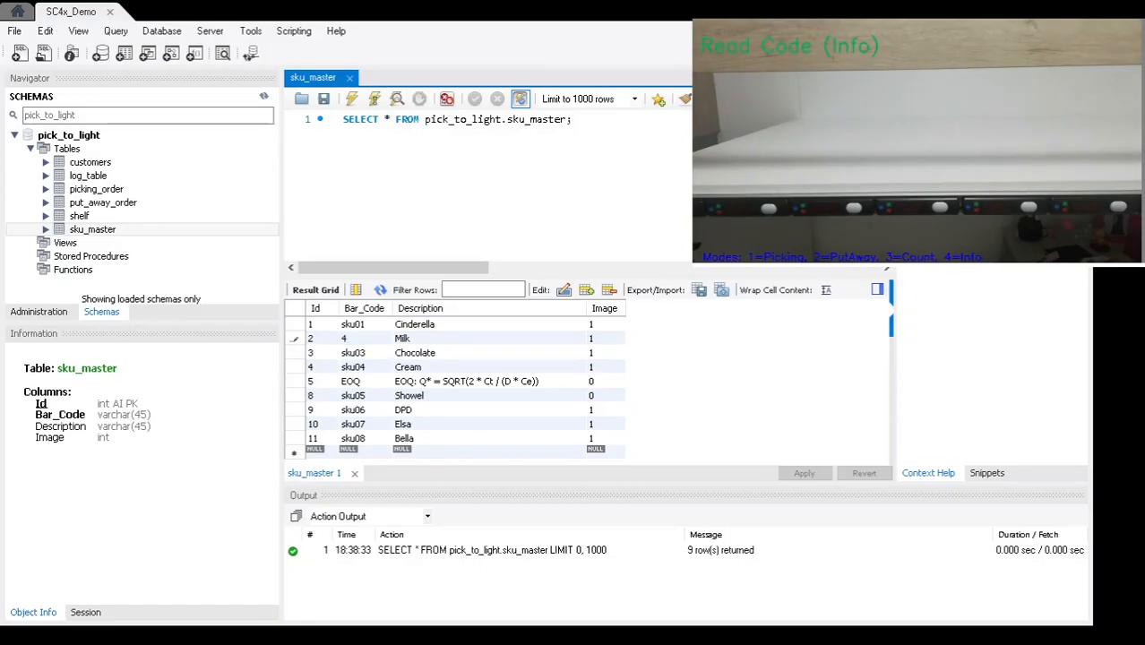
pyautogui.click(364, 338)
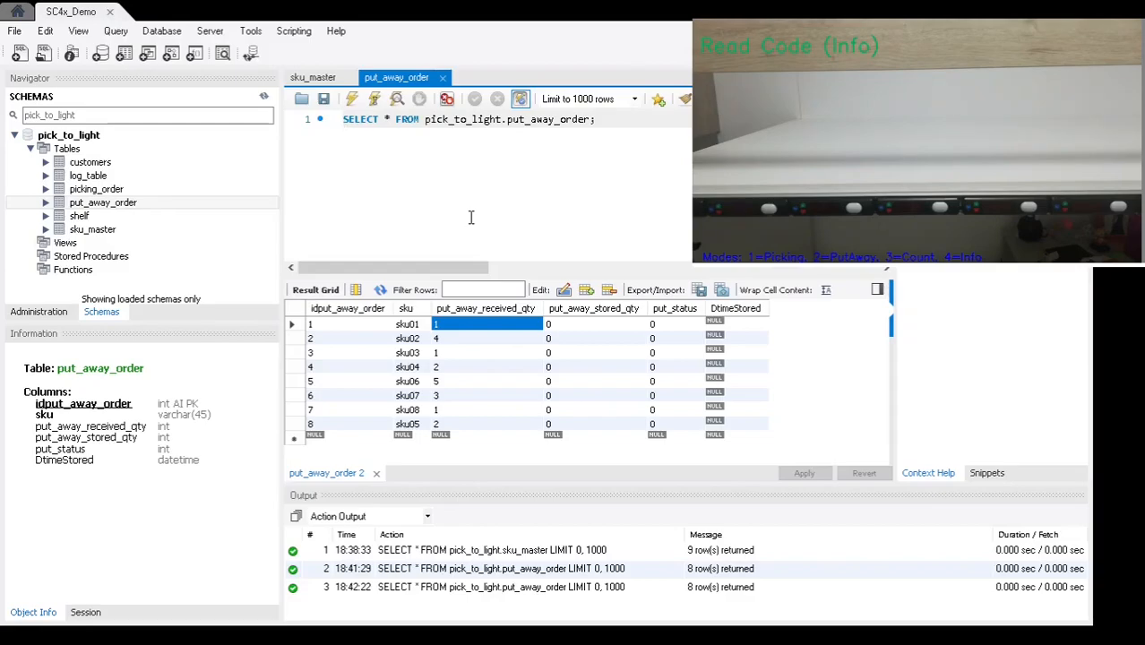
pyautogui.moveTo(363, 348)
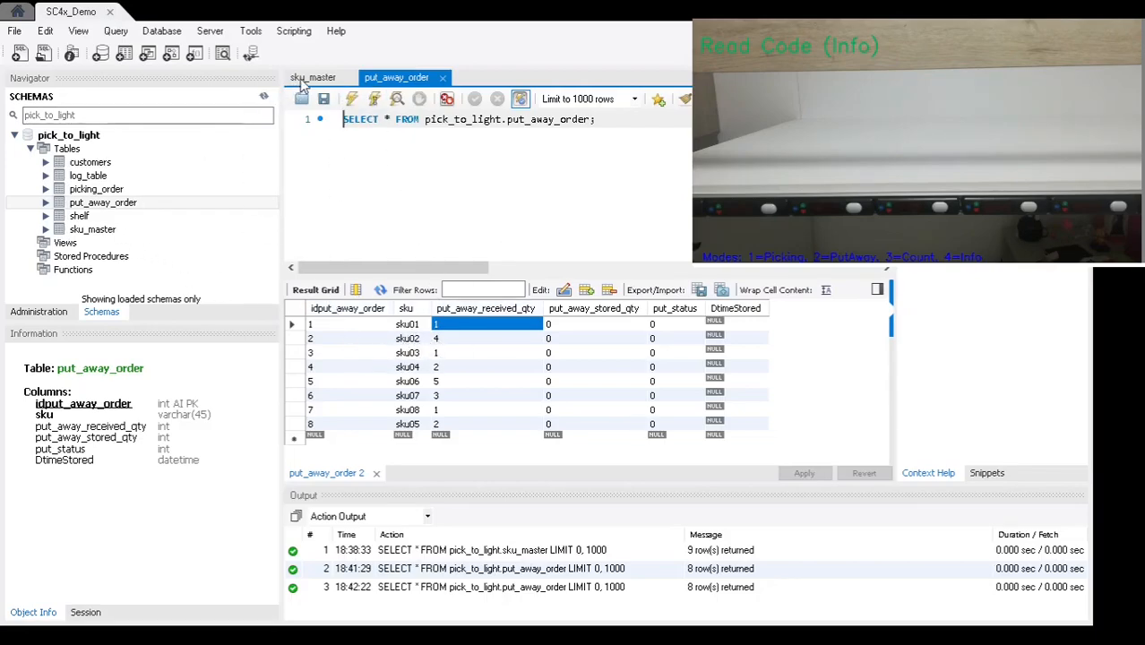
pyautogui.click(313, 77)
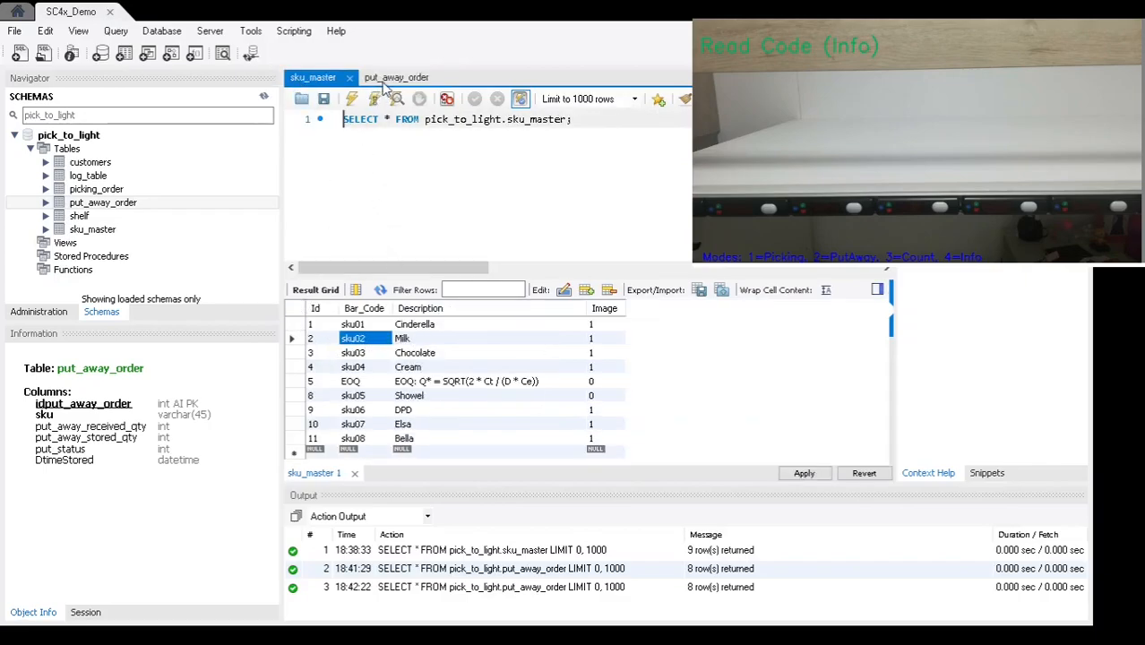
pyautogui.click(396, 77)
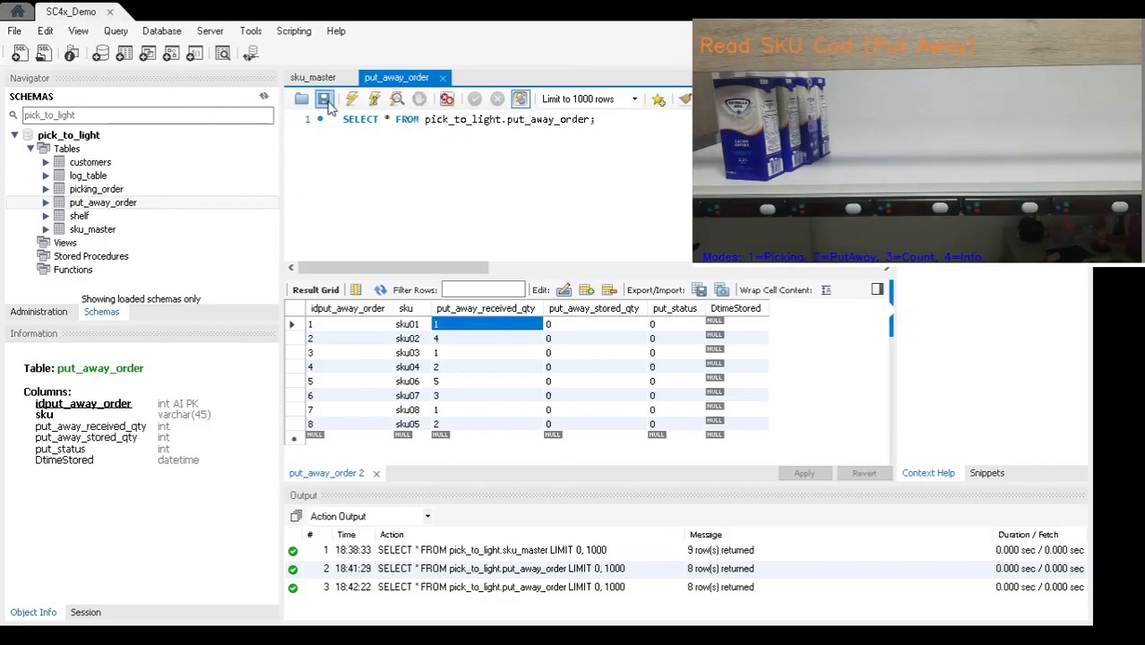
# Re-run the put_away_order query to show sku02 with 4 stored and status 2
pyautogui.click(324, 99)
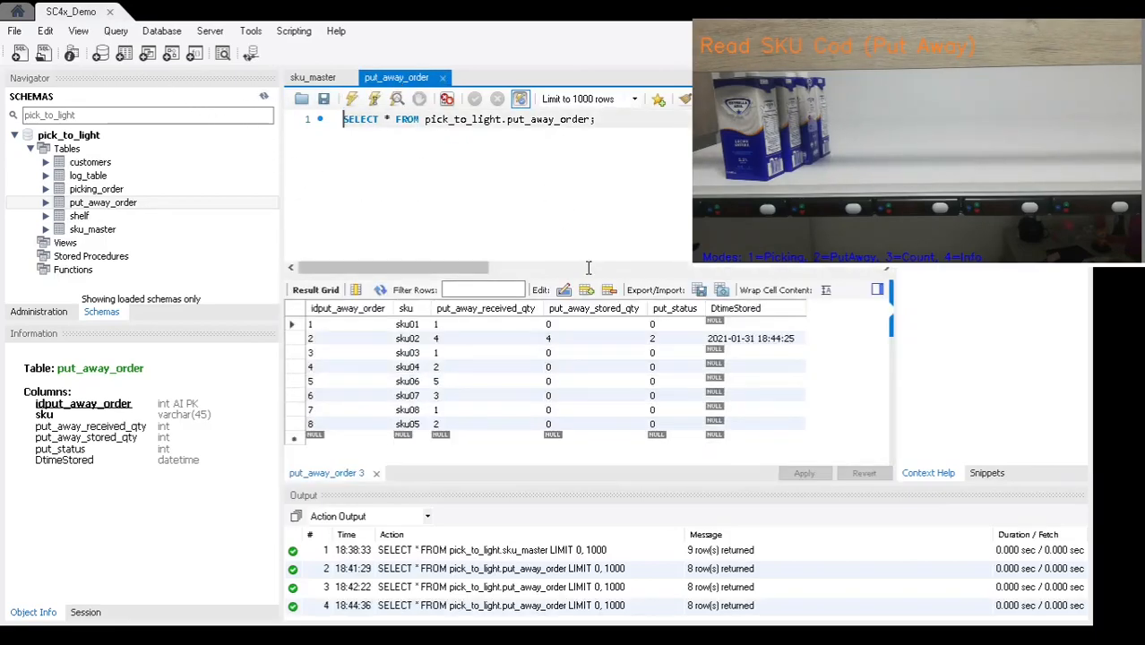
pyautogui.moveTo(439, 344)
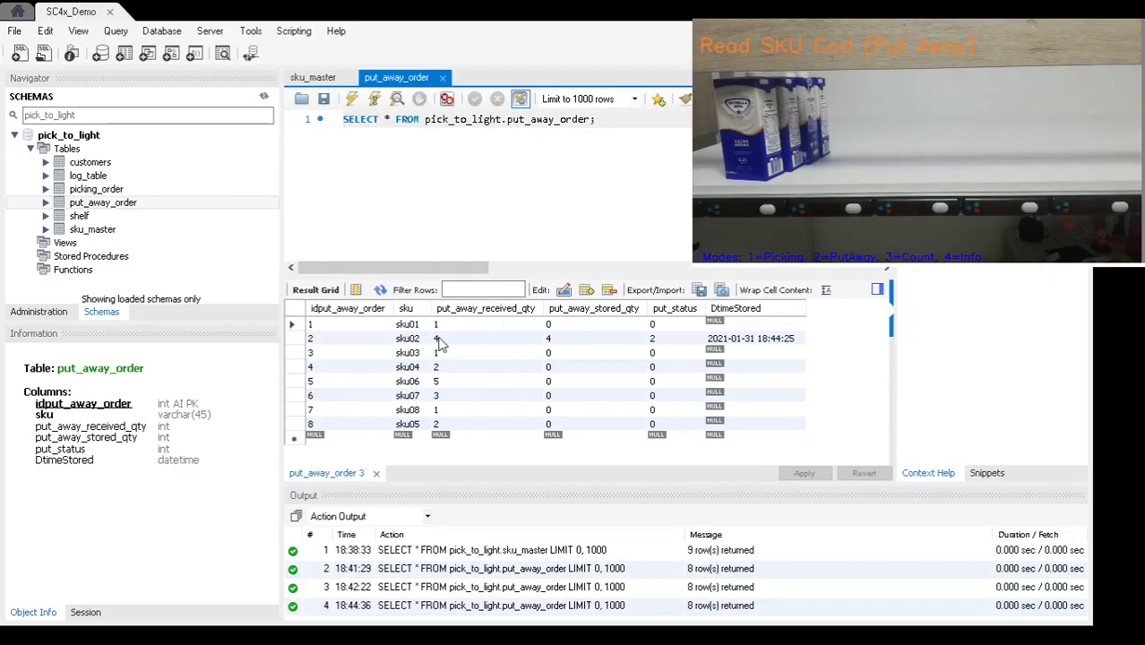
pyautogui.moveTo(562, 342)
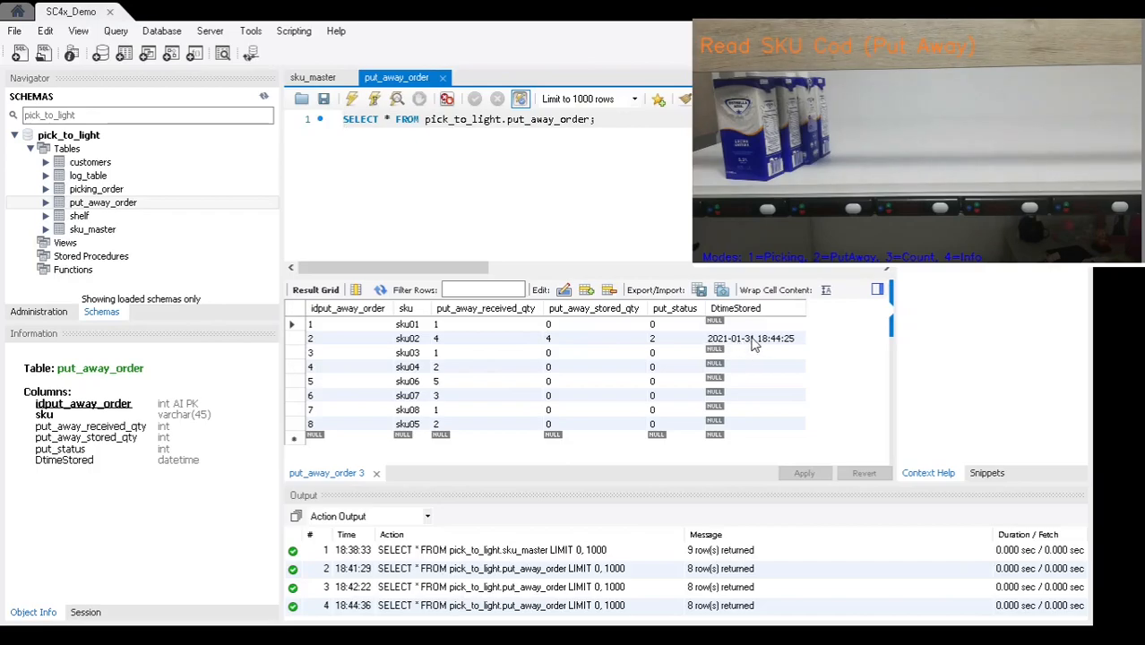
pyautogui.moveTo(795, 350)
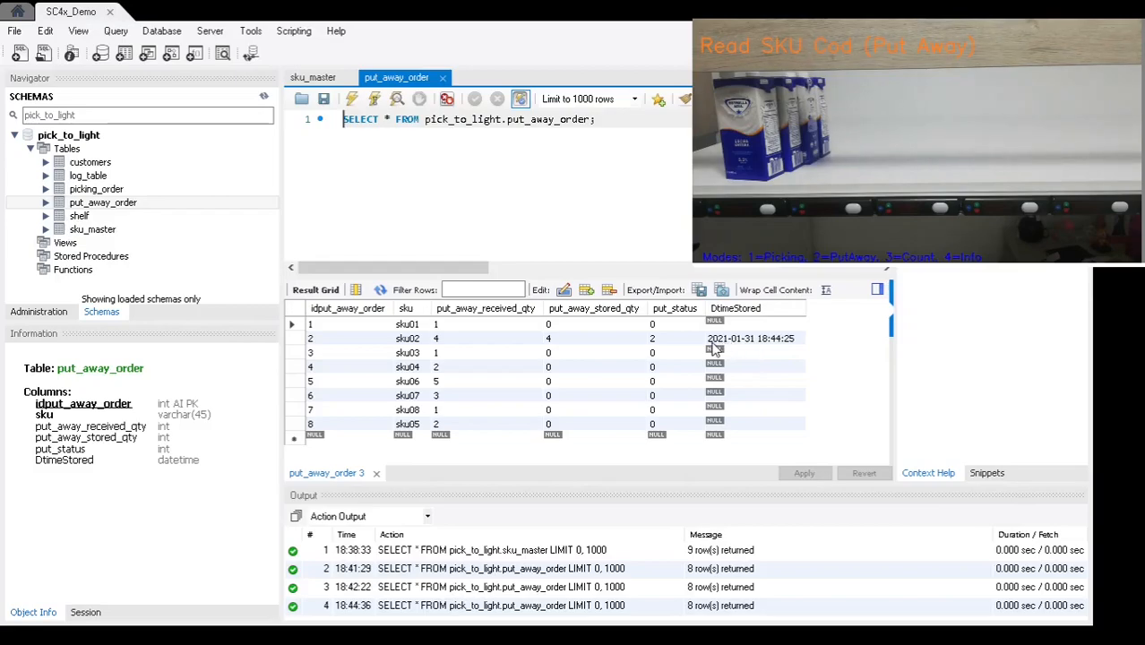
pyautogui.moveTo(532, 375)
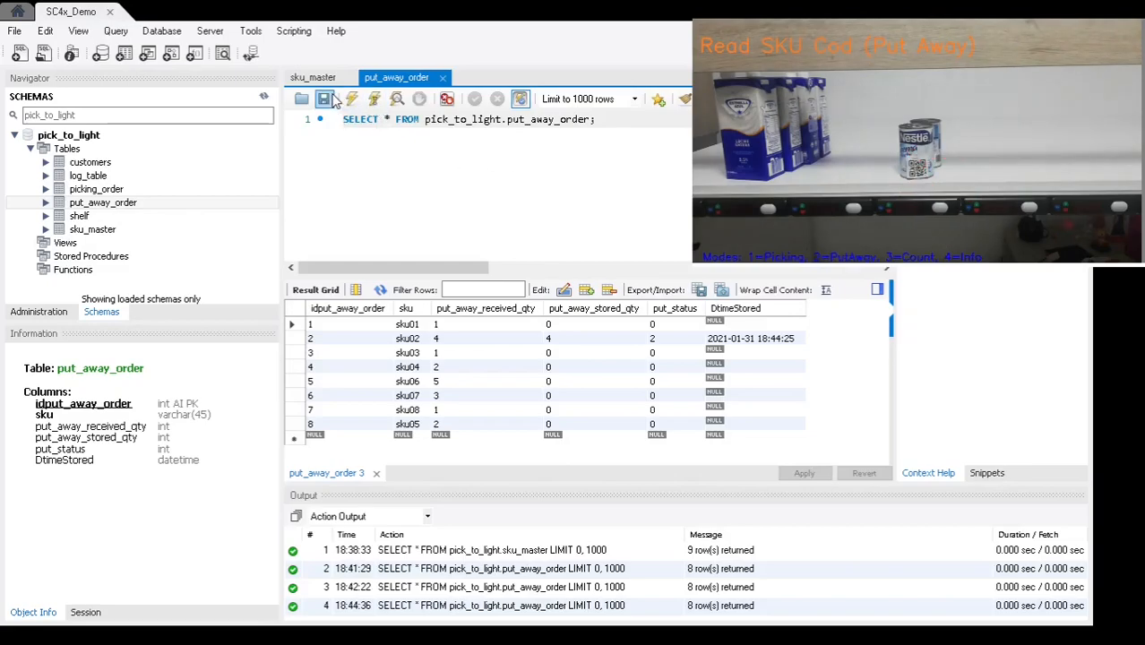
# Re-run the put_away_order query to show sku04 with 2 stored, timestamped 18:45:11
pyautogui.click(352, 99)
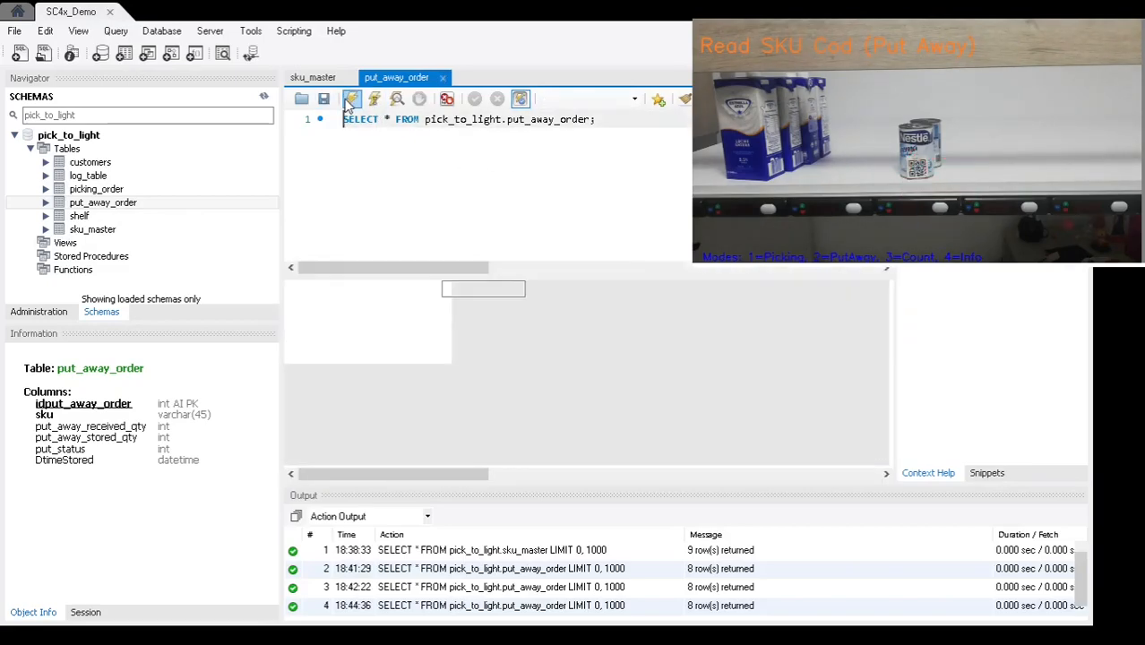
pyautogui.click(352, 98)
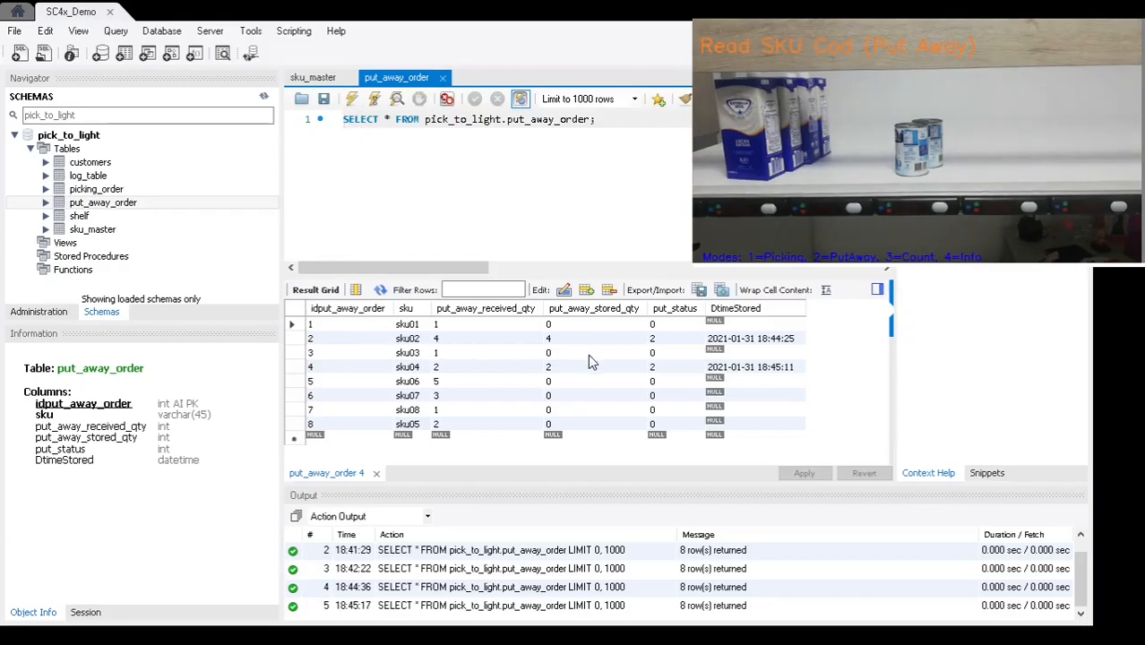
pyautogui.moveTo(598, 371)
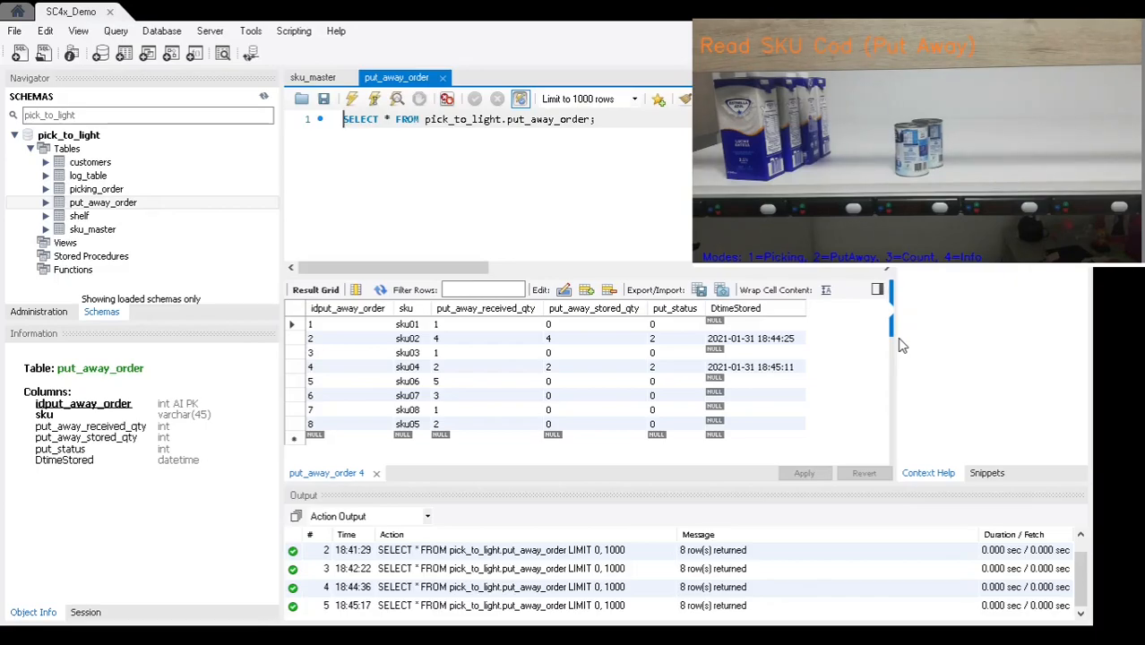
pyautogui.moveTo(703, 514)
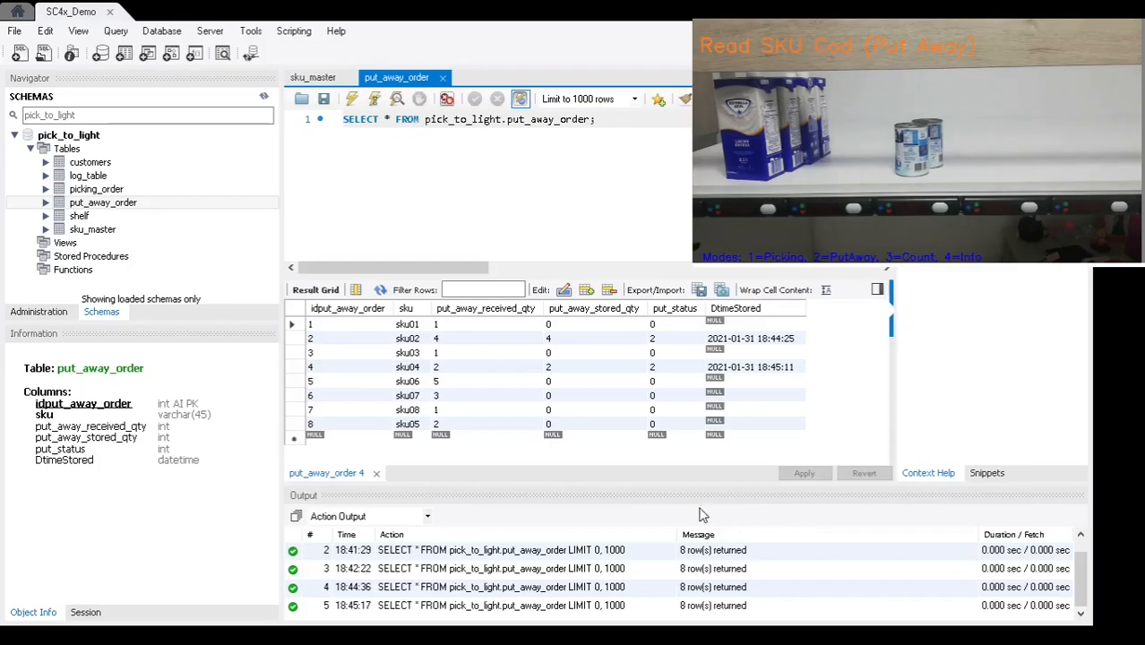
pyautogui.moveTo(758, 520)
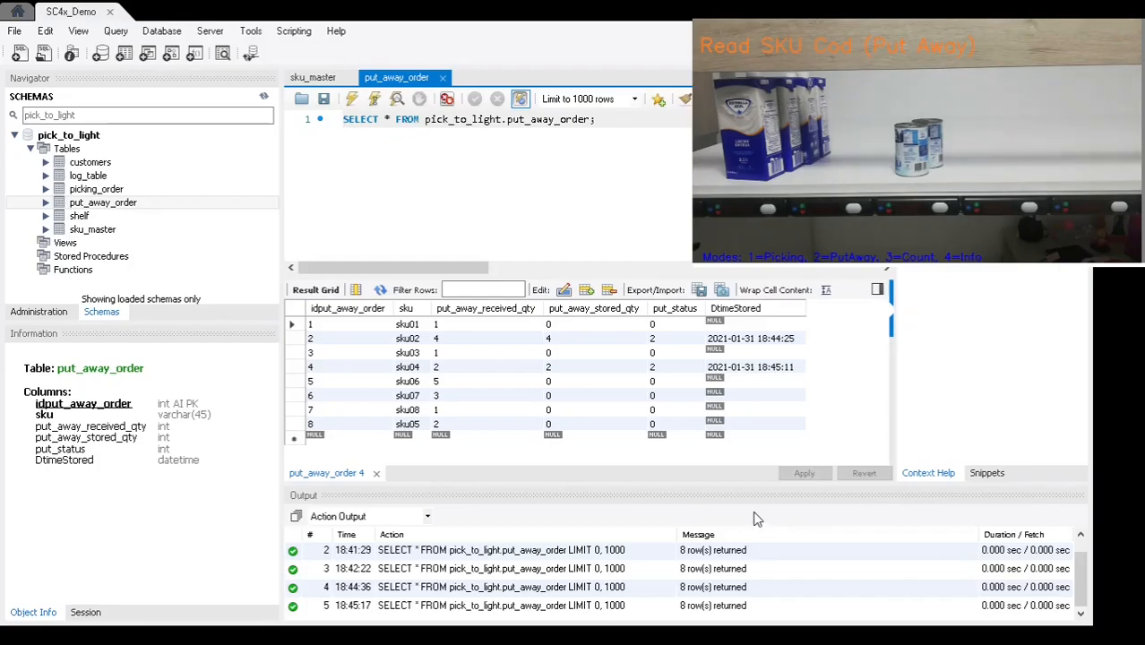
pyautogui.moveTo(941, 361)
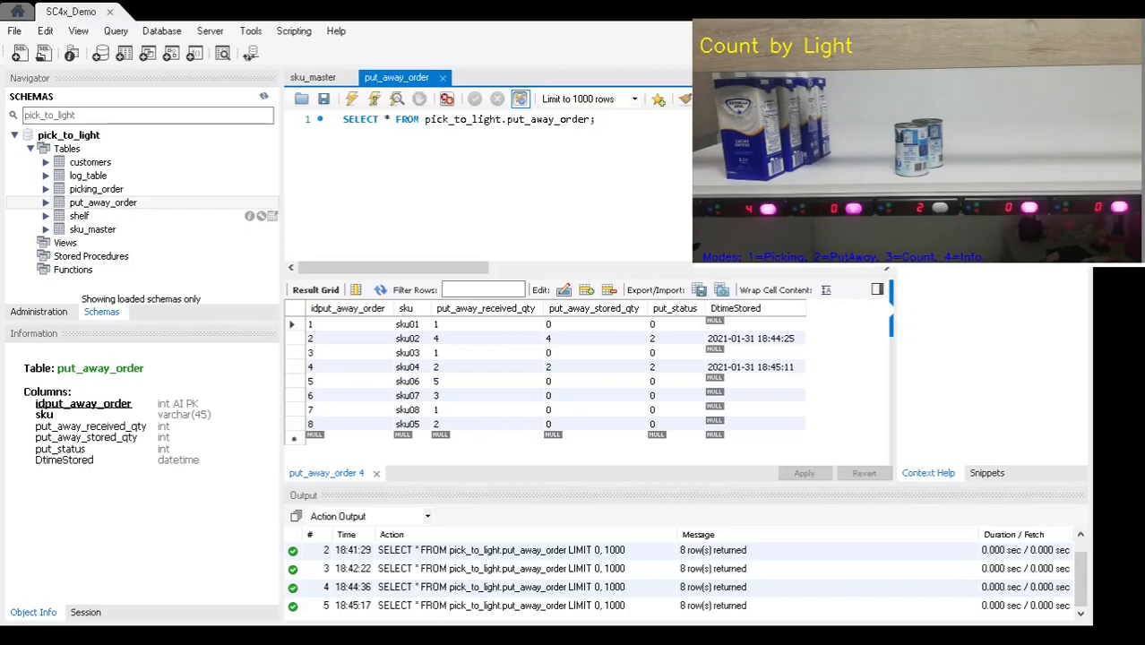
# Open the shelf table in its own tab and refresh its stock rows
pyautogui.click(79, 216)
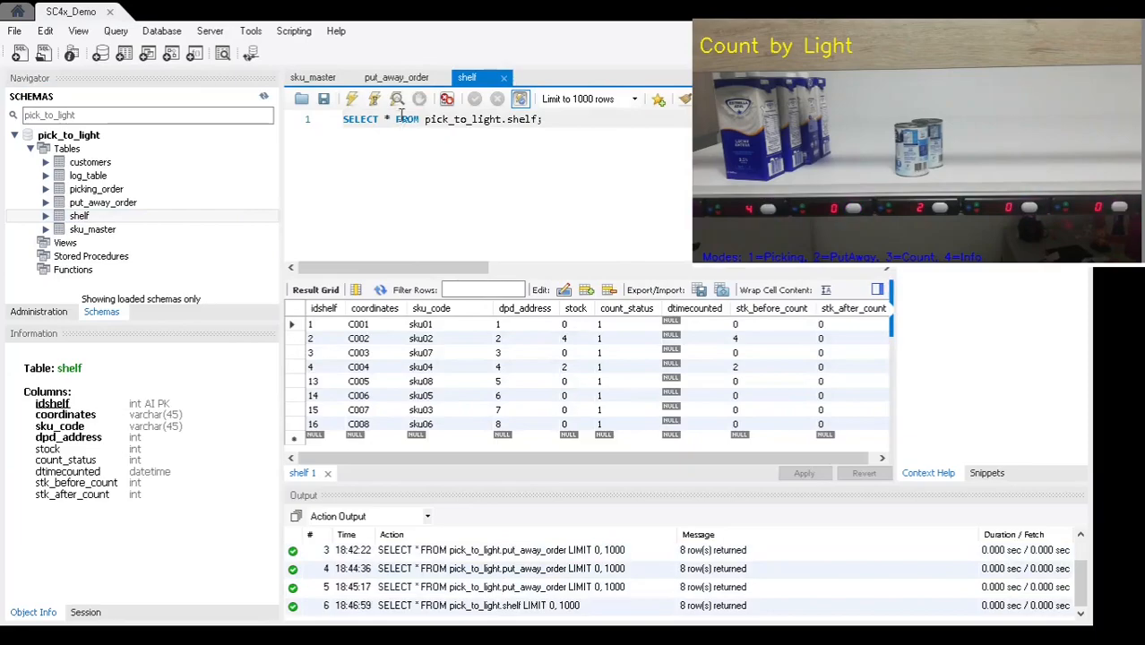
pyautogui.click(397, 98)
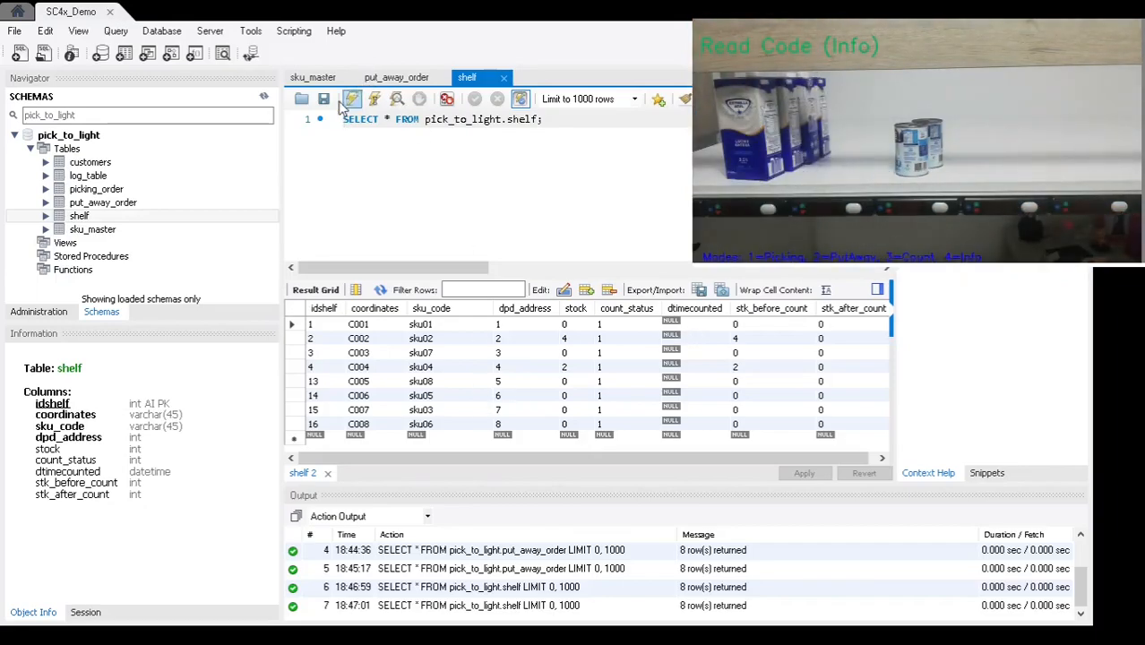
# Re-run the shelf query to show count_status 2 and dtimecounted on every row
pyautogui.click(351, 99)
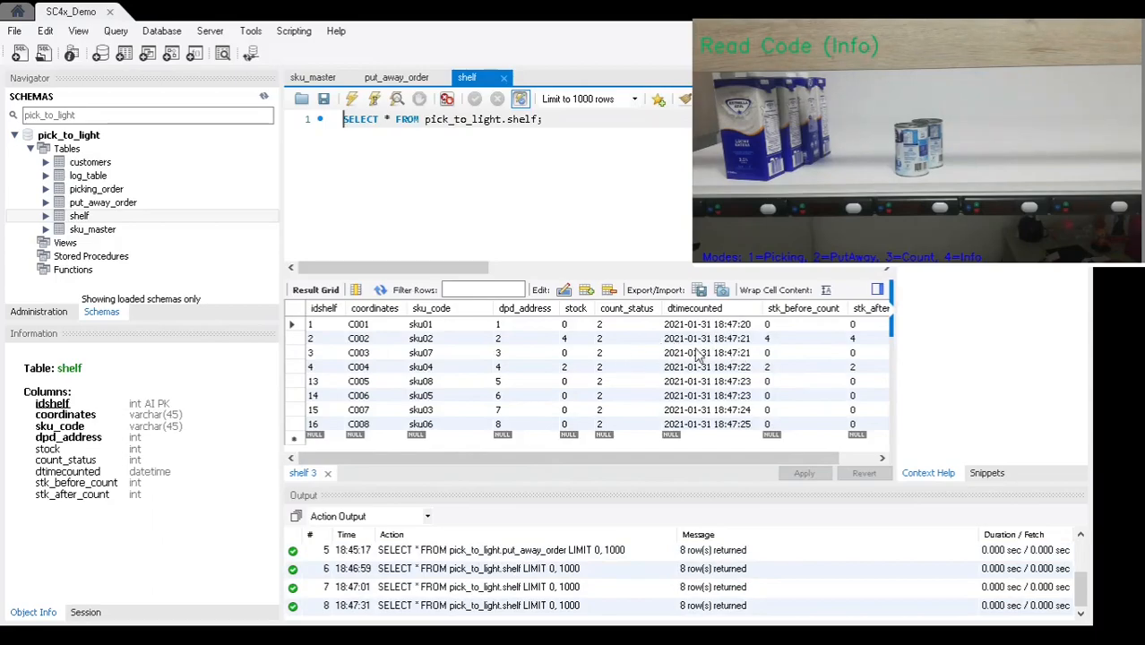
pyautogui.moveTo(777, 346)
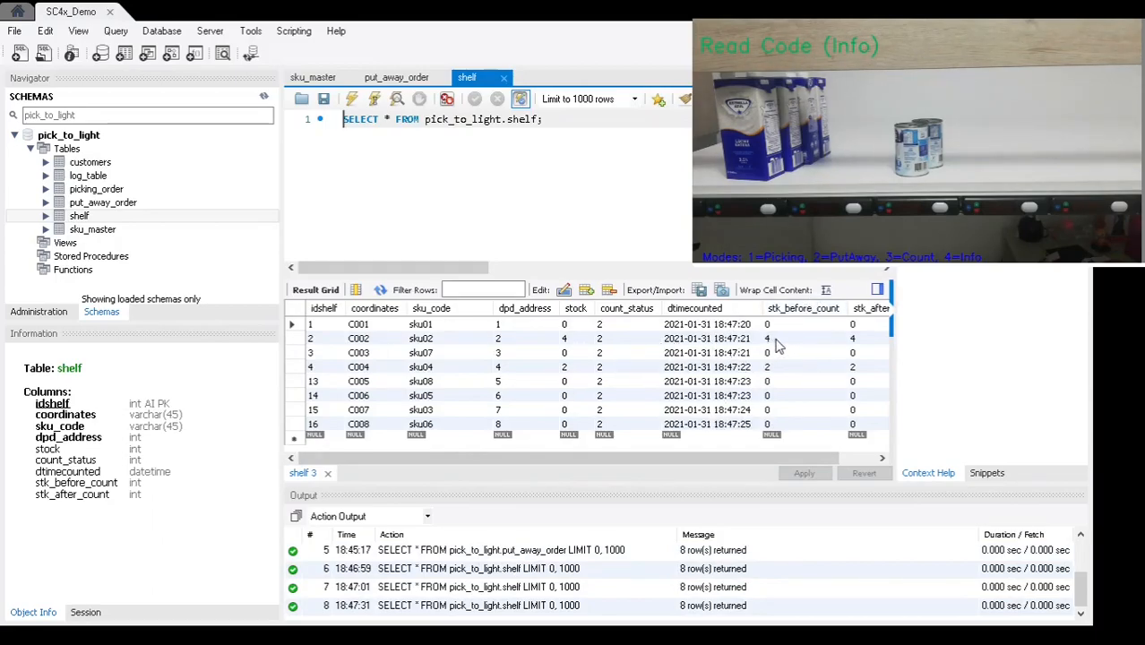
pyautogui.moveTo(781, 345)
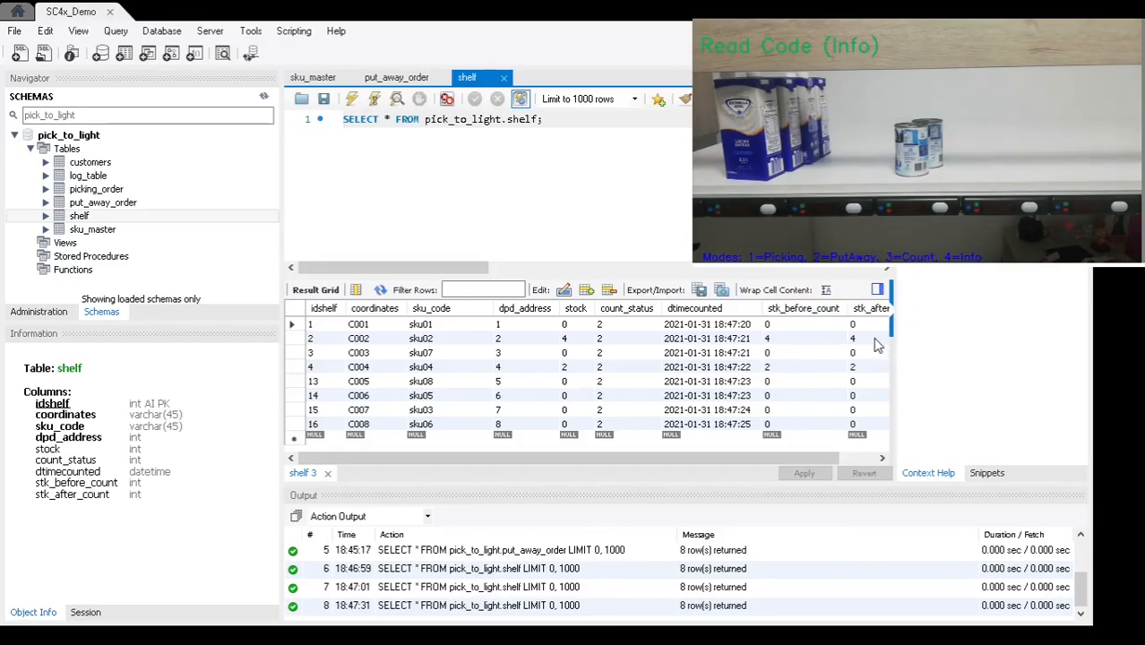
pyautogui.moveTo(764, 379)
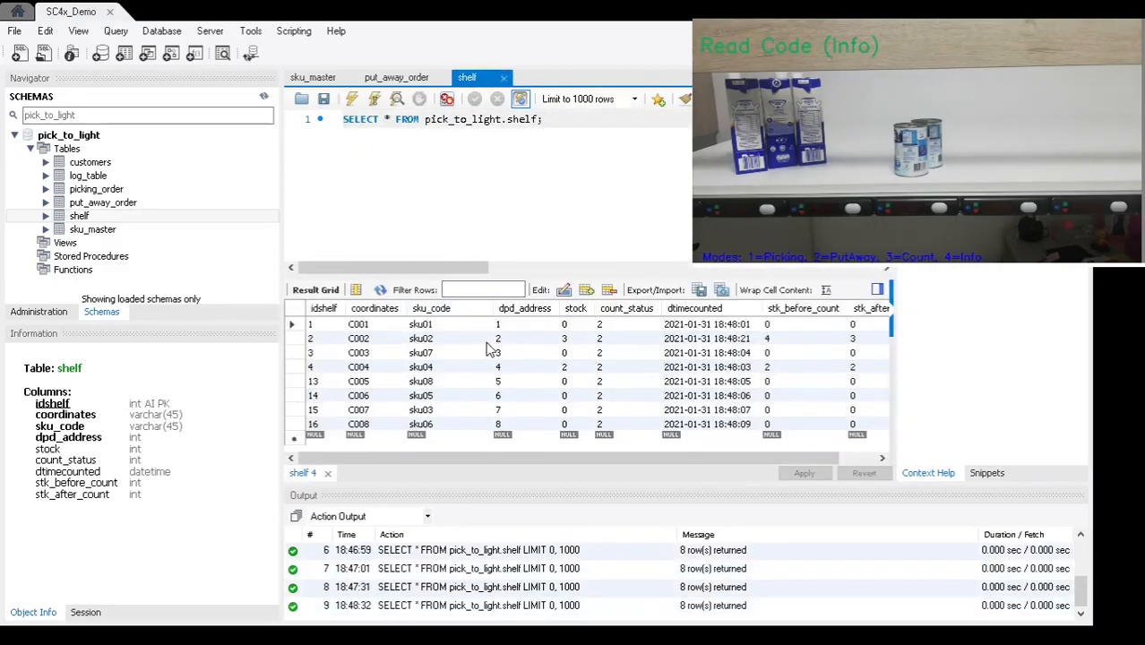
pyautogui.moveTo(556, 344)
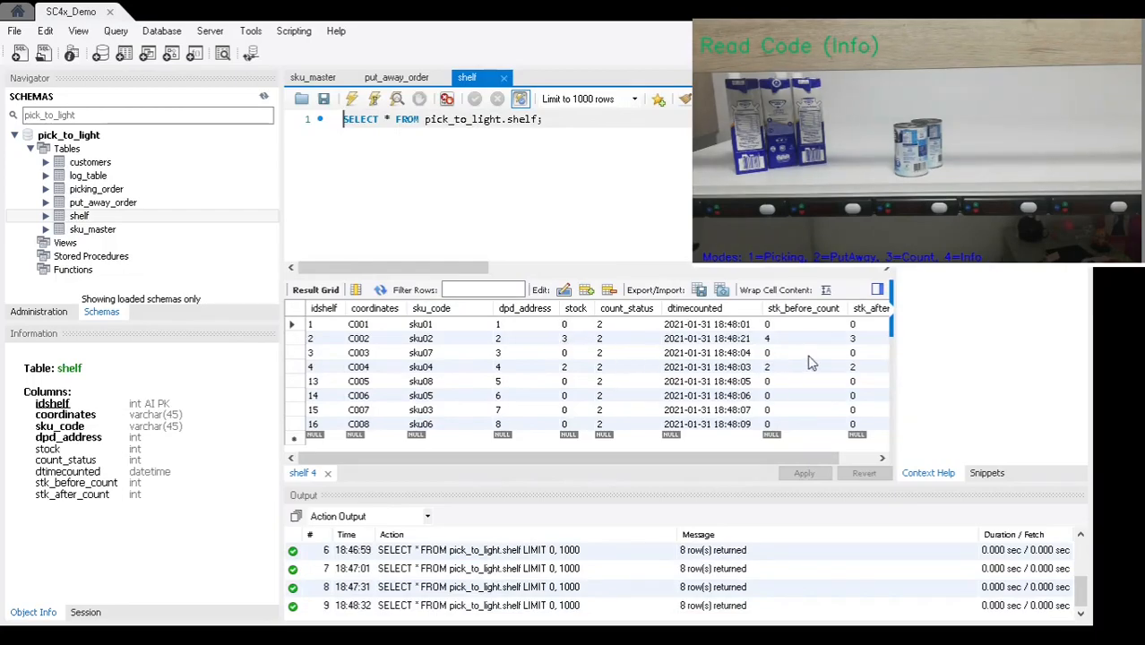
pyautogui.moveTo(778, 345)
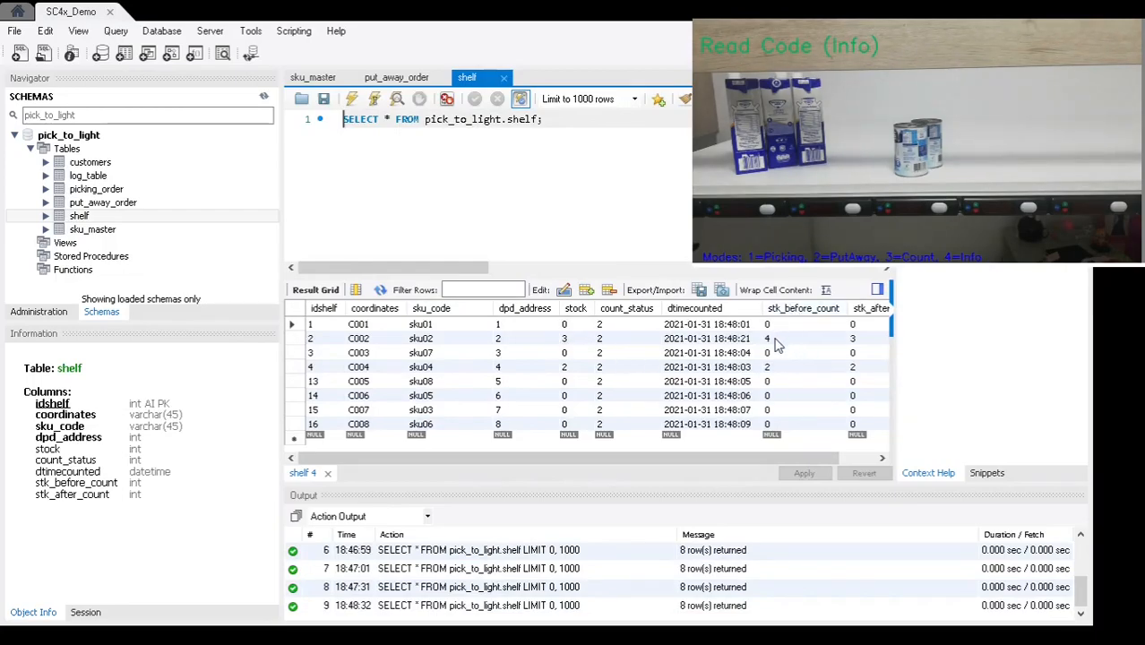
pyautogui.moveTo(869, 346)
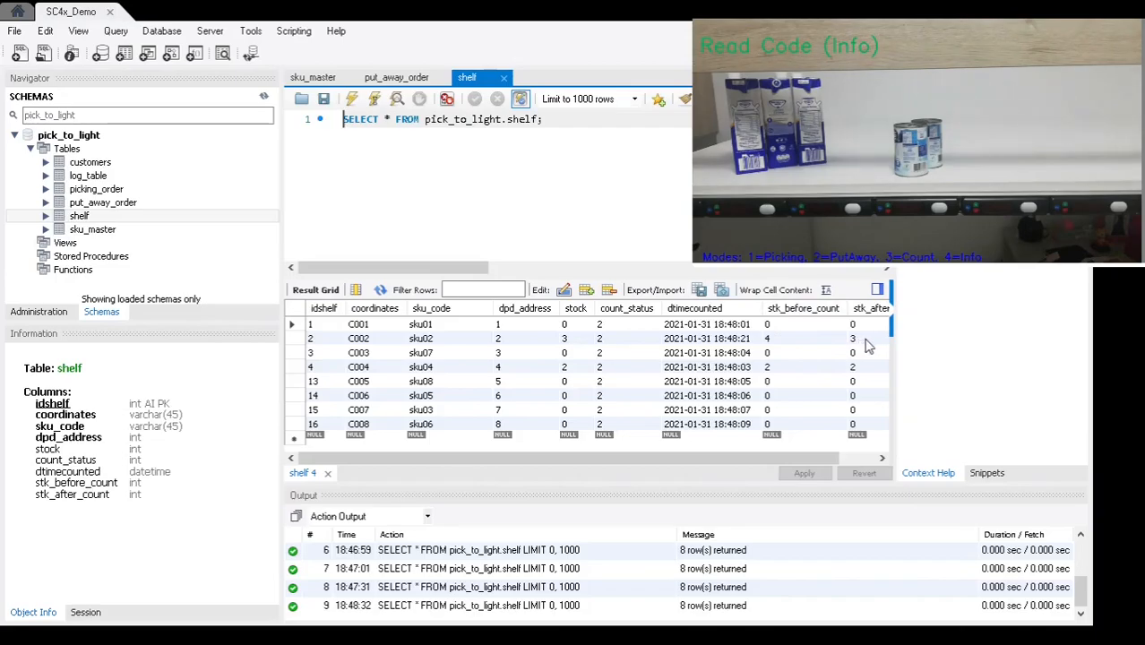
pyautogui.moveTo(804, 340)
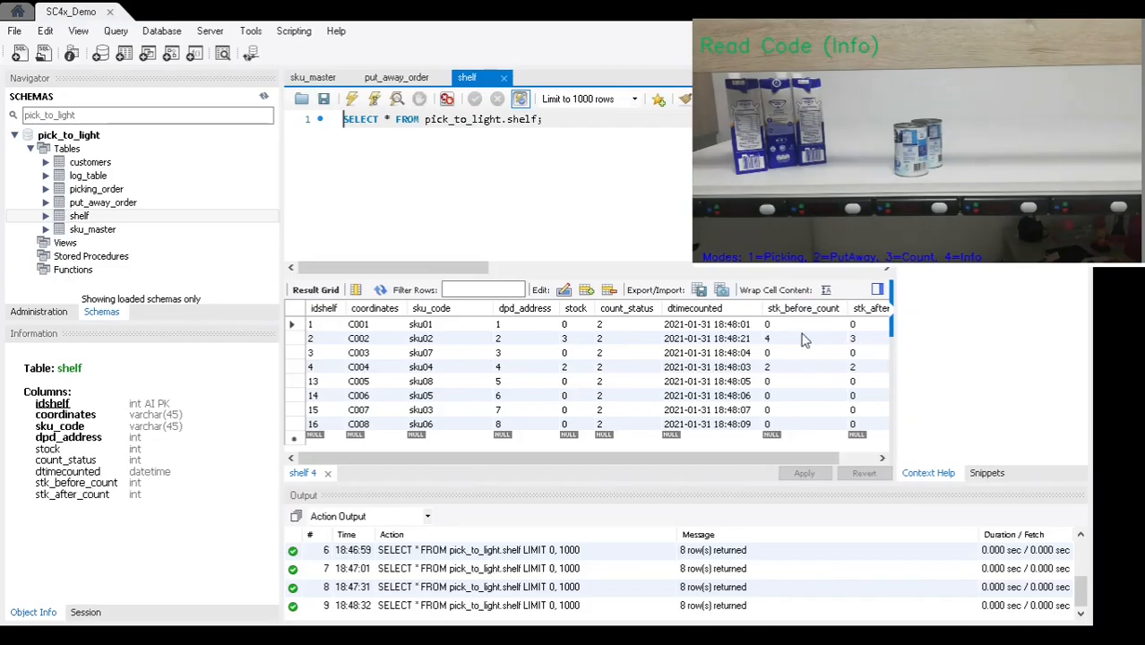
pyautogui.moveTo(772, 339)
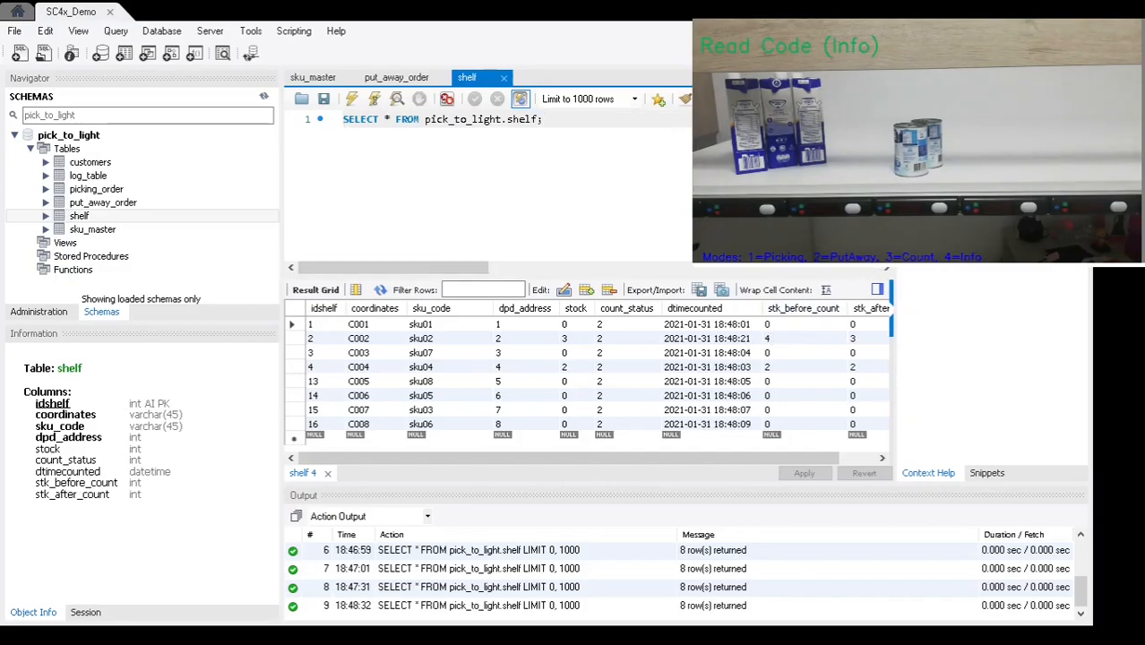
# Switch query tabs to view shelf results with sku02 stock down to 3
pyautogui.click(396, 77)
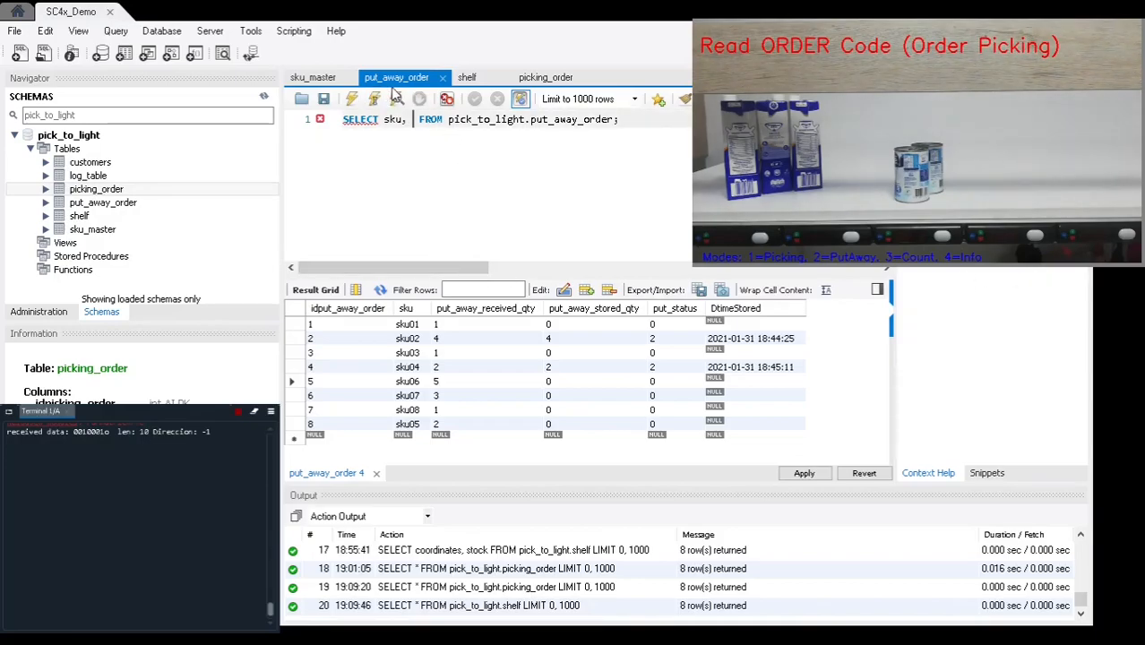
# View picking_order results and inspect order 111's sku and picking_qty cells
pyautogui.click(546, 77)
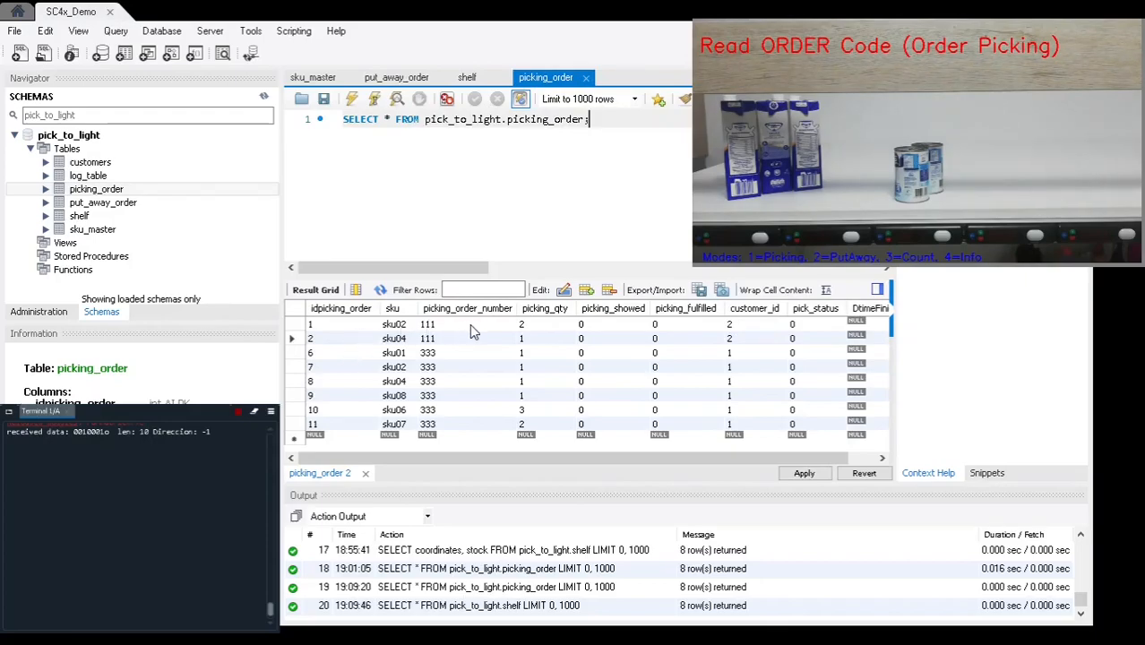
pyautogui.moveTo(483, 368)
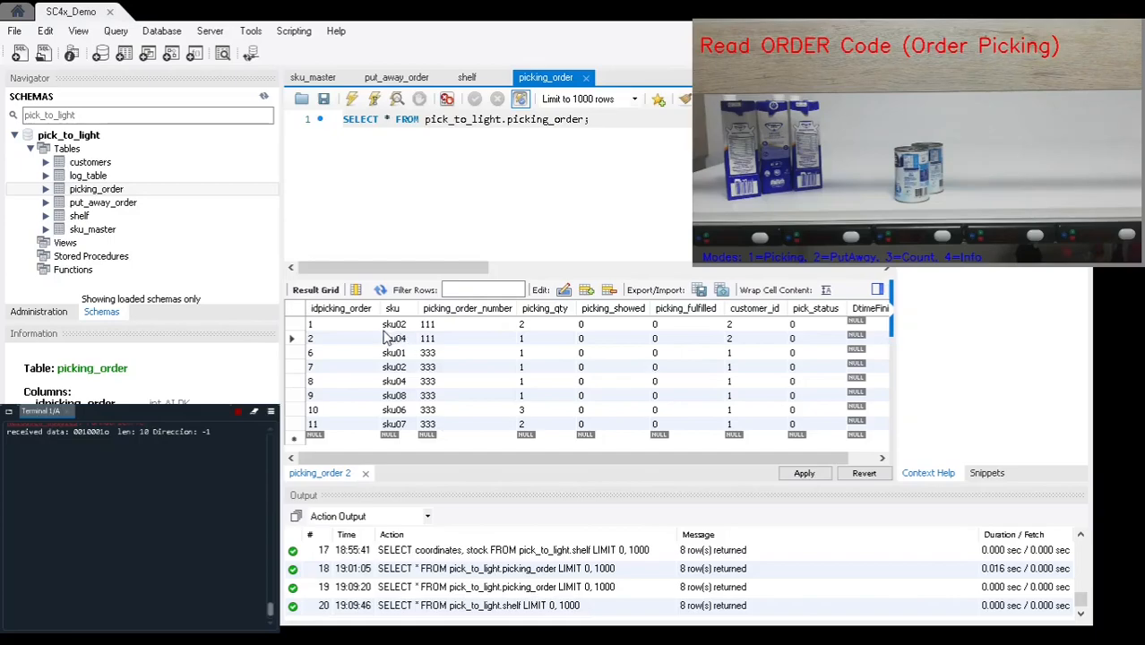
pyautogui.moveTo(453, 334)
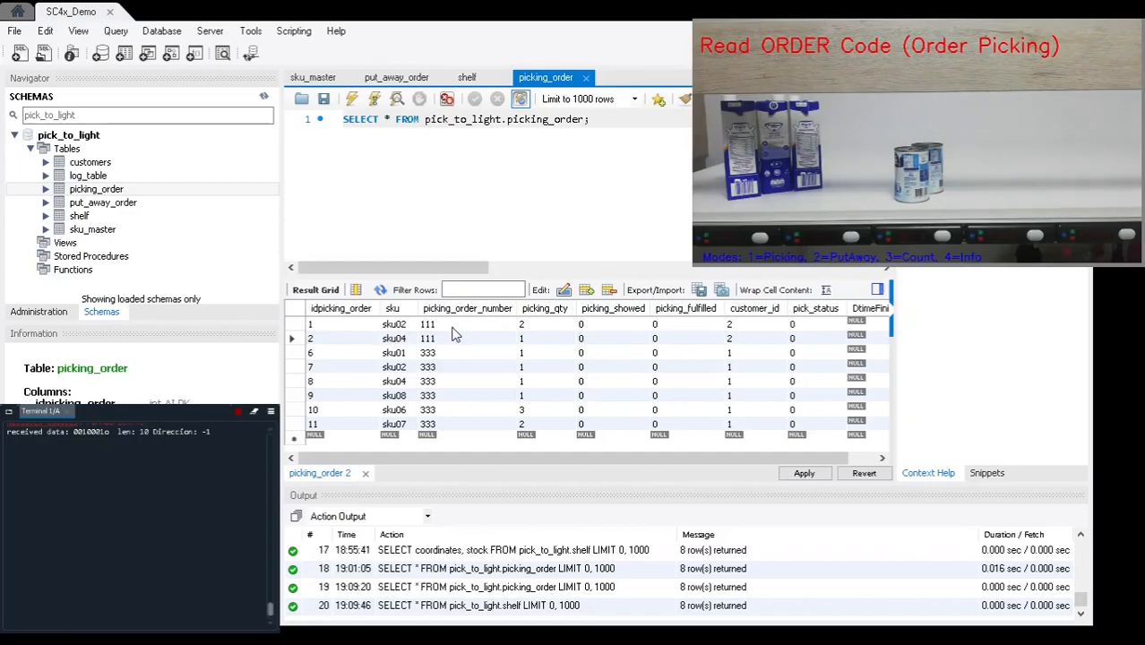
pyautogui.moveTo(394, 334)
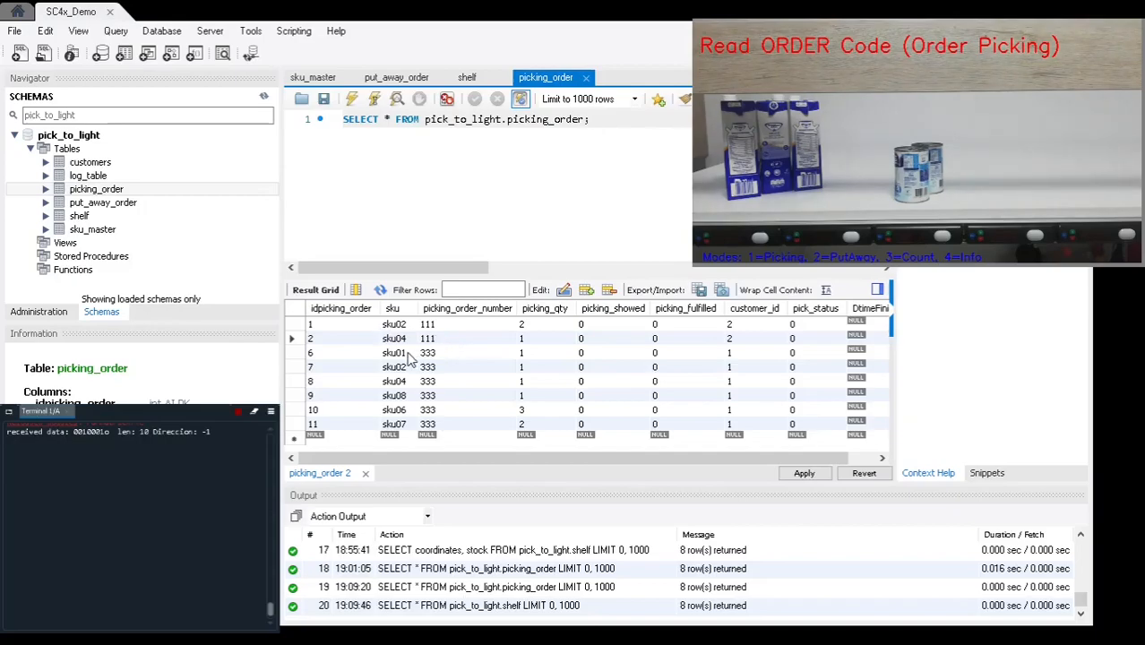
pyautogui.moveTo(405, 338)
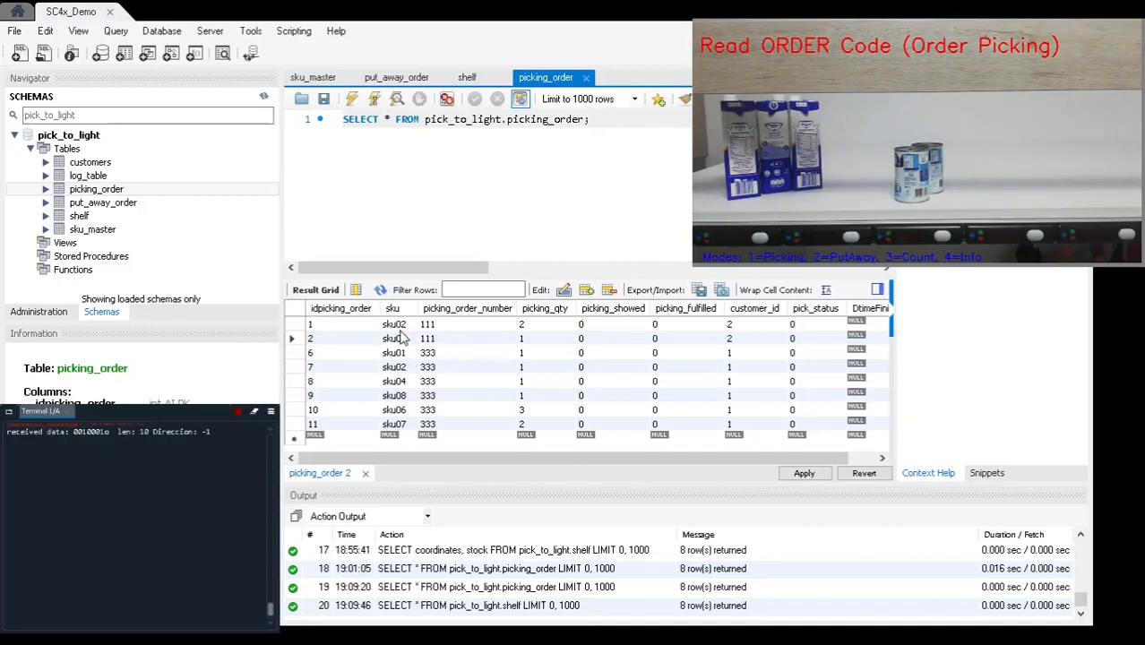
pyautogui.doubleClick(394, 338)
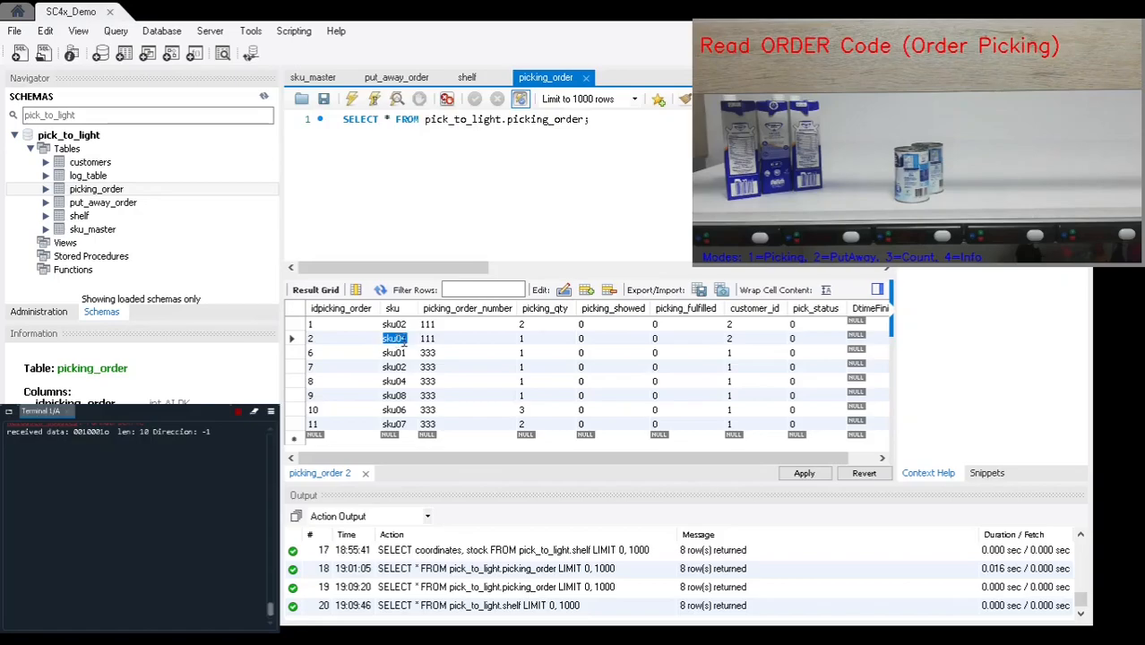
pyautogui.click(522, 324)
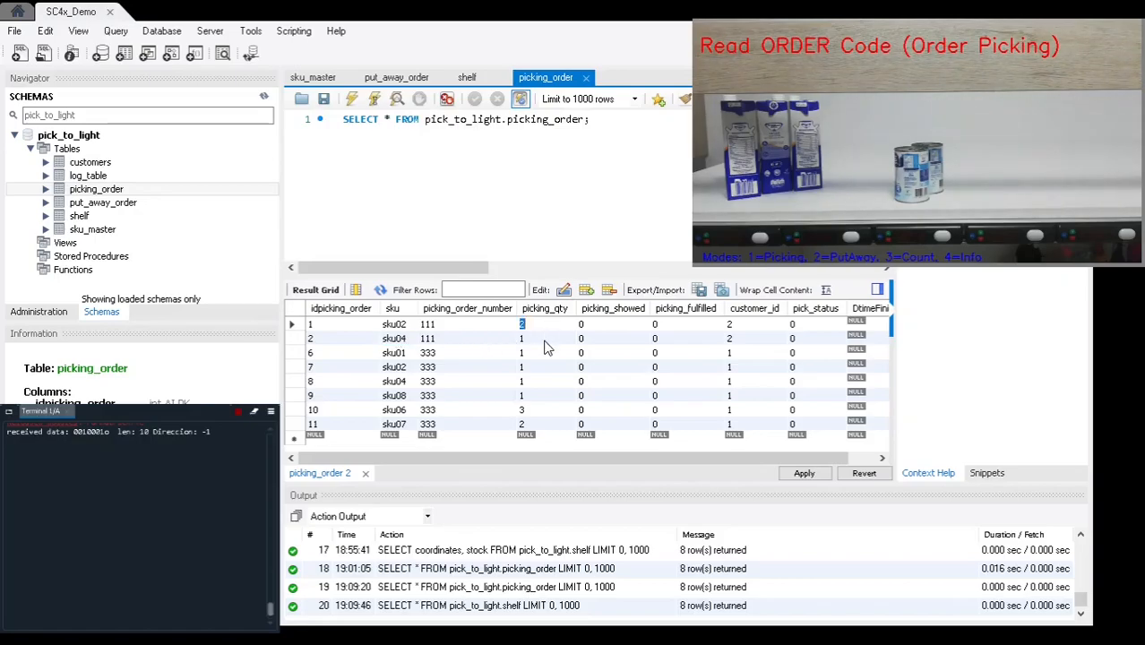
pyautogui.click(522, 338)
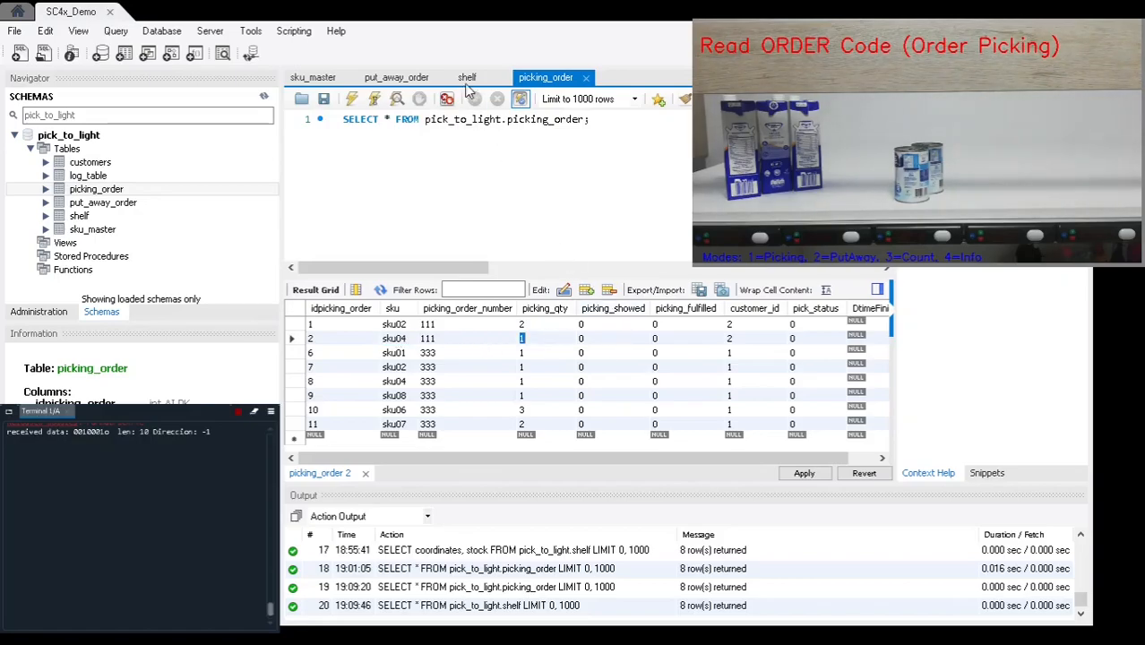
# Check shelf stock, then return to the picking_order results for order 111
pyautogui.click(467, 77)
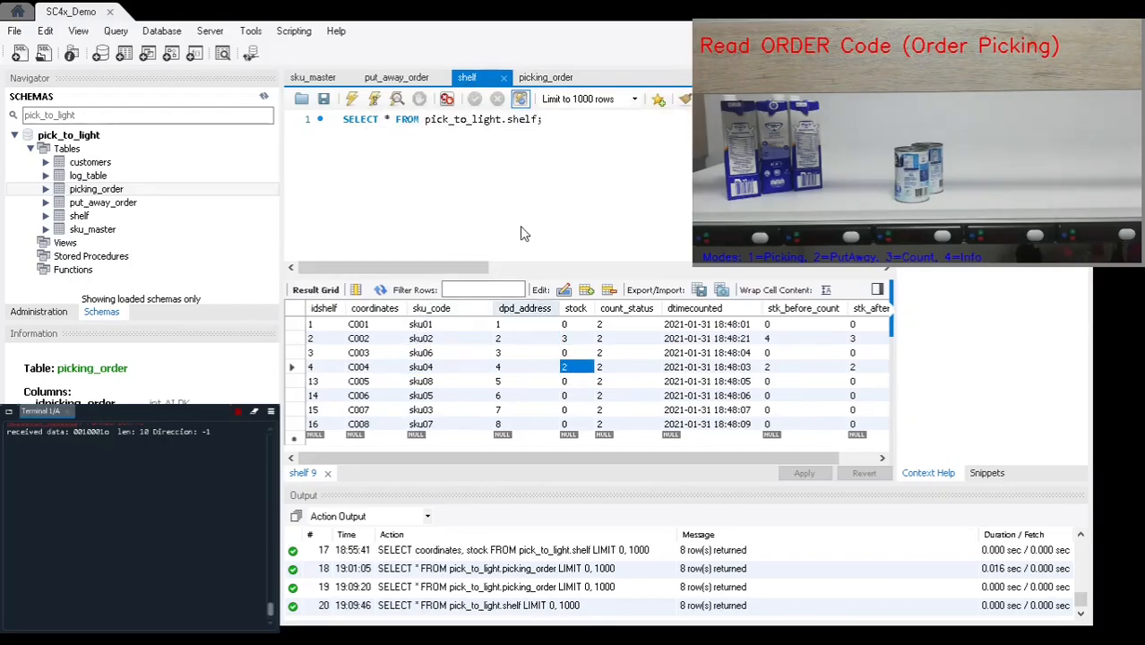
pyautogui.click(545, 77)
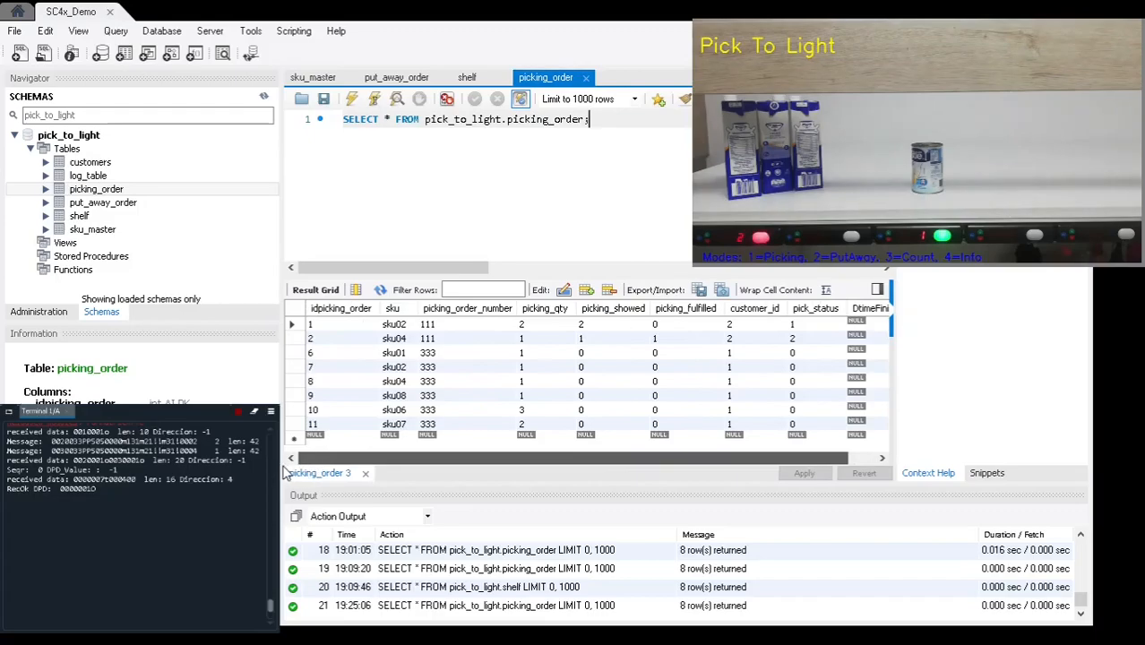
# Re-run the picking_order query until order 111 shows status 6, then scroll to DtimeFinished
pyautogui.click(352, 98)
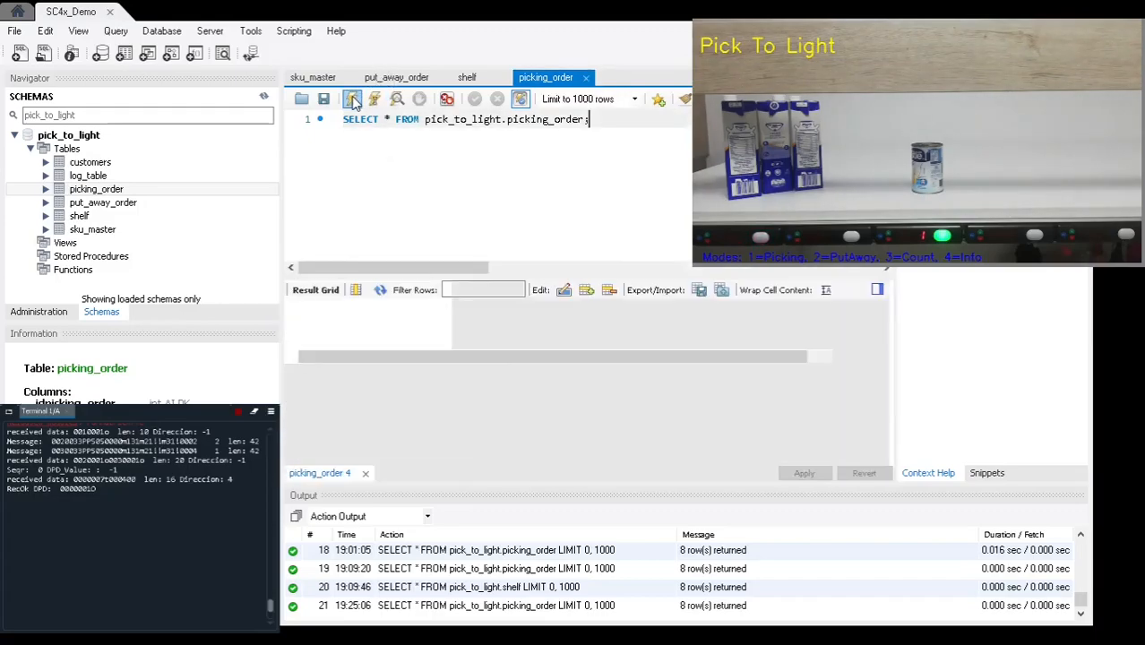
pyautogui.click(352, 98)
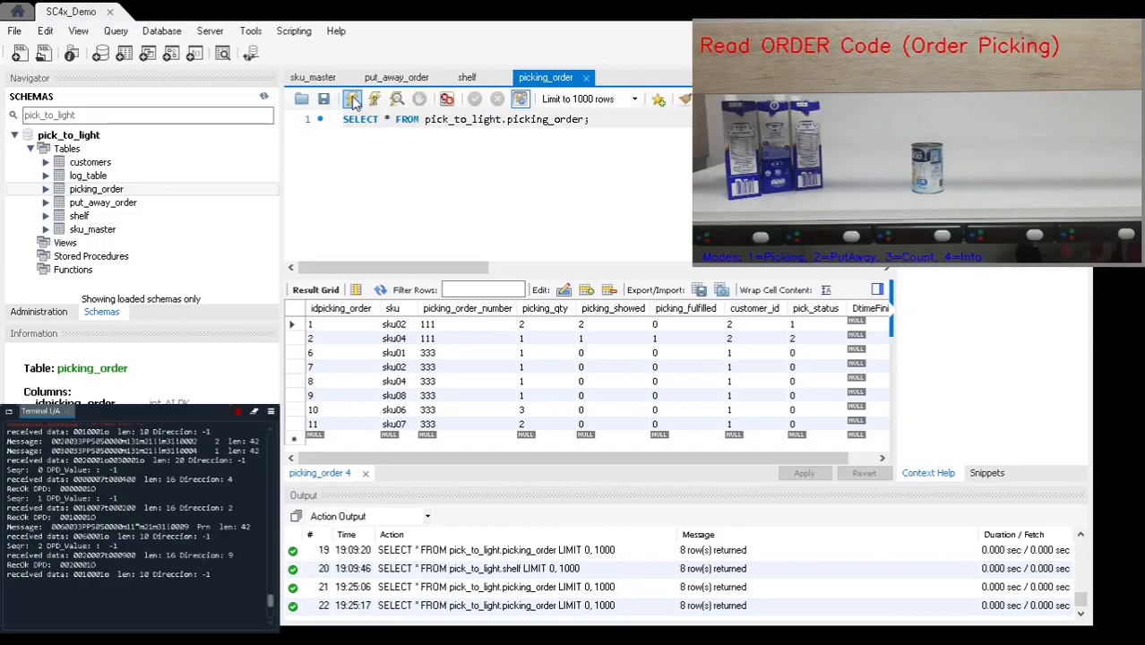
pyautogui.click(351, 98)
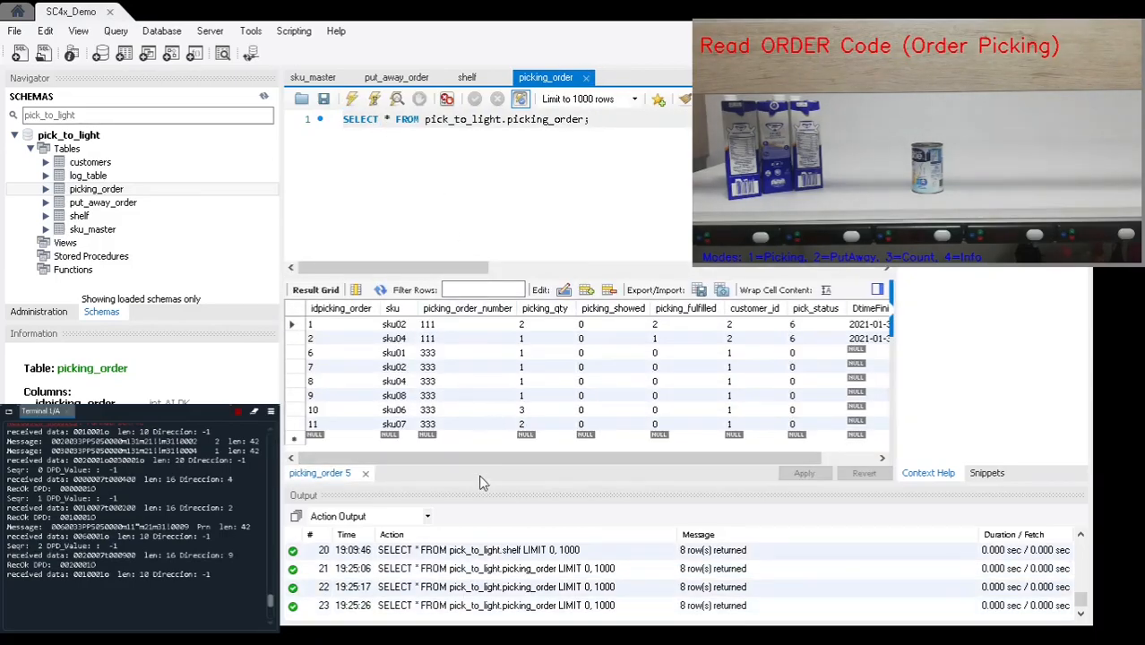
pyautogui.hscroll(3)
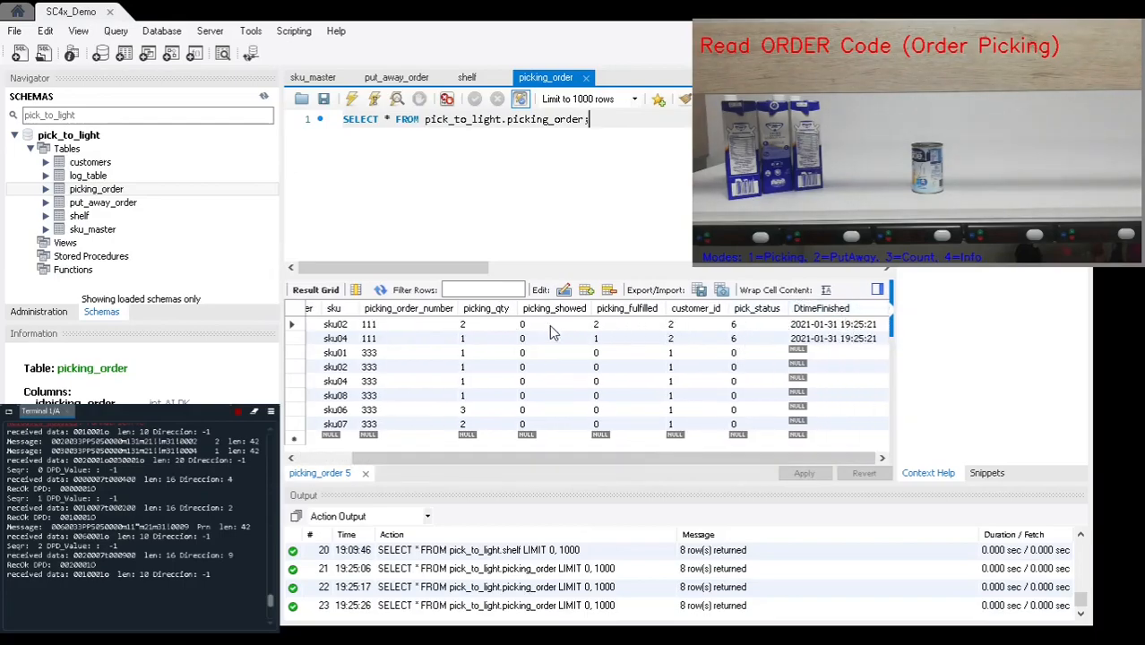
pyautogui.moveTo(541, 329)
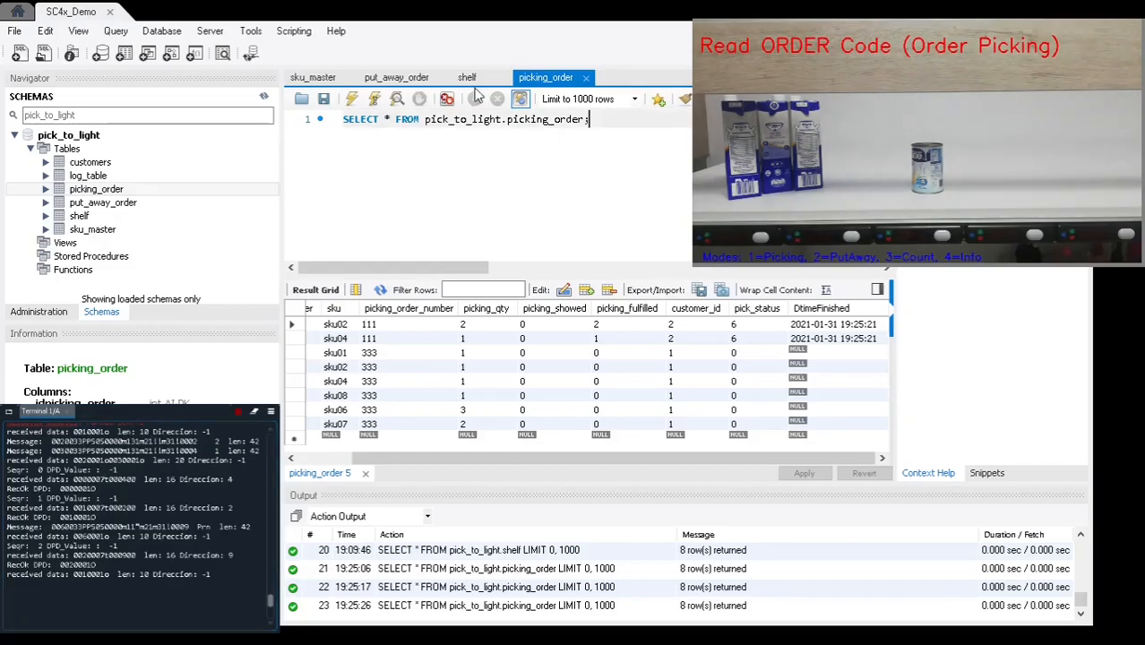
# Switch to the shelf results showing sku02 and sku04 stock at 1 each
pyautogui.click(467, 77)
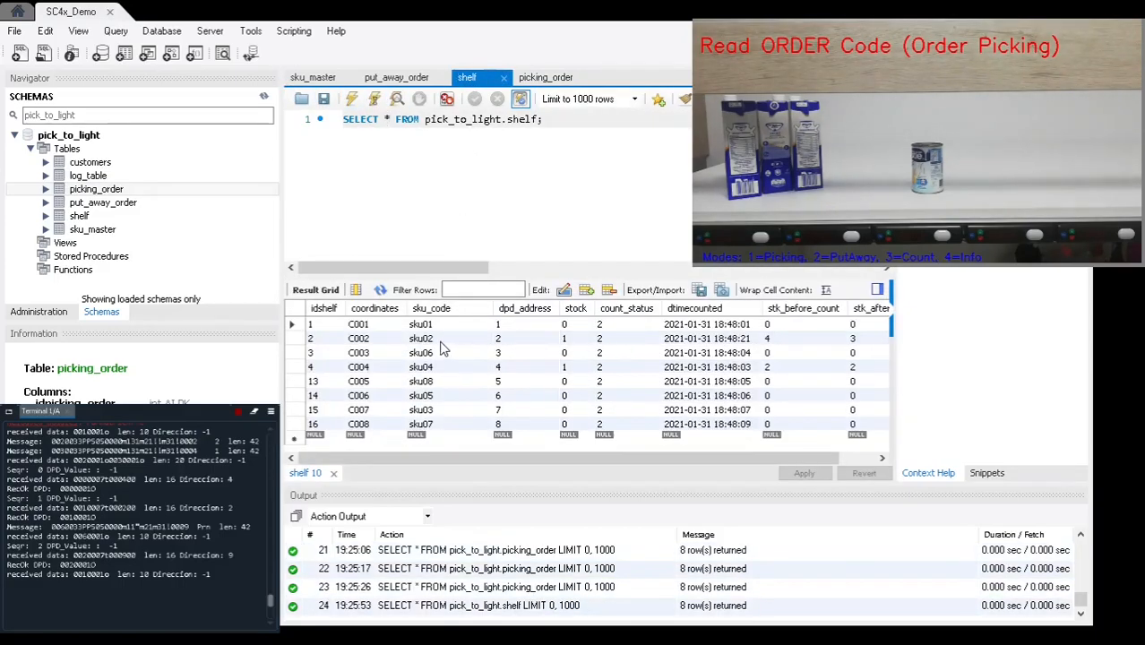
pyautogui.moveTo(583, 345)
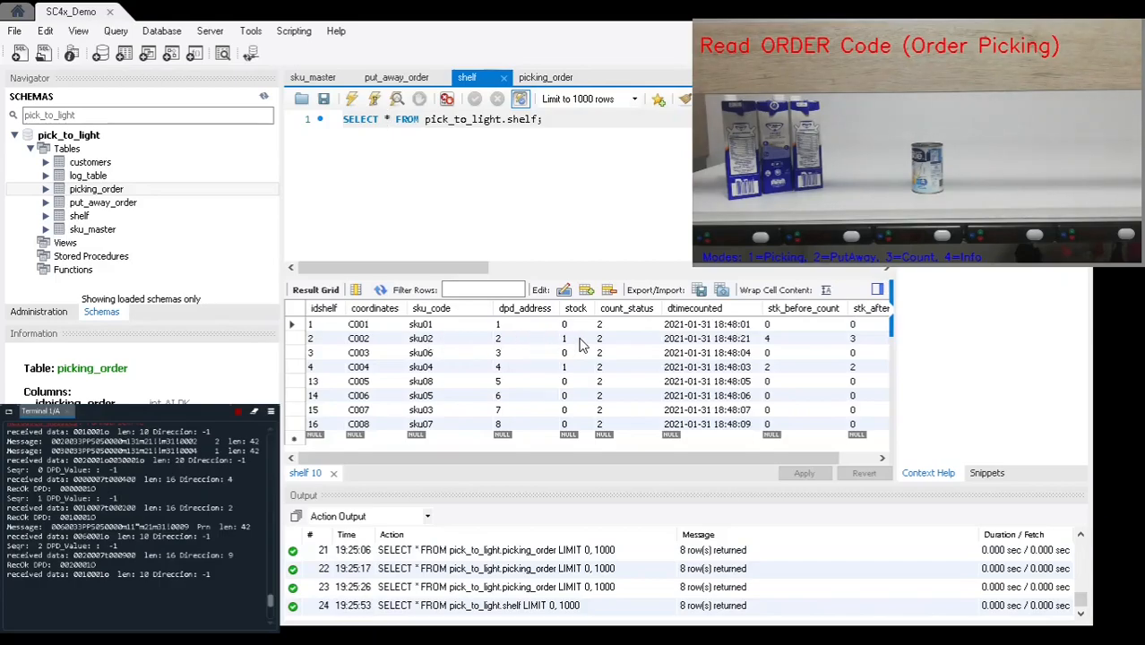